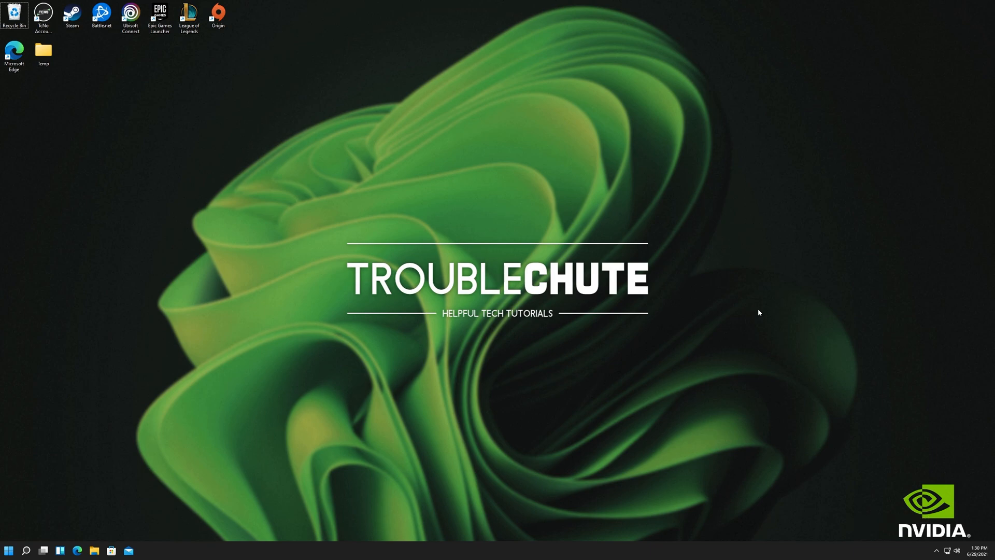
mouse_move(348, 235)
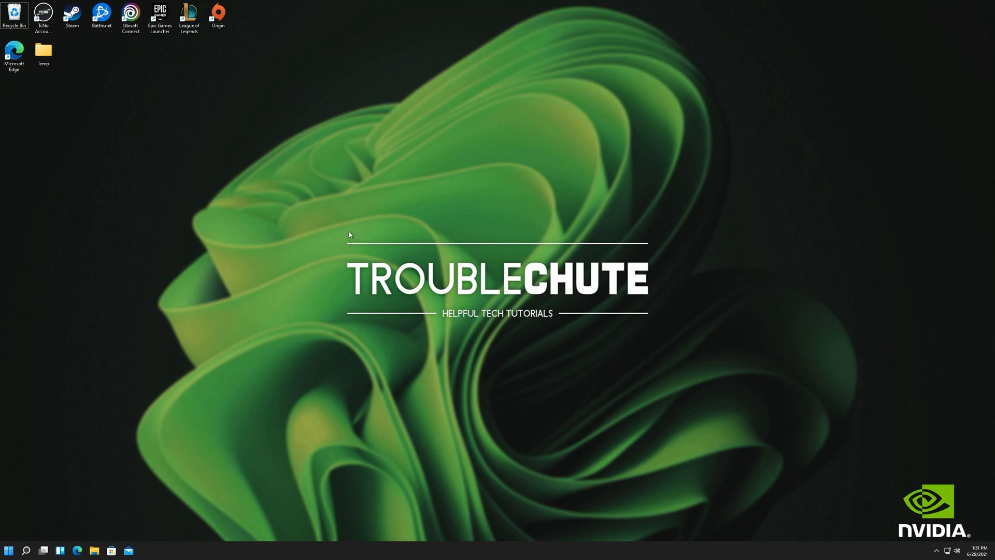
mouse_move(662, 332)
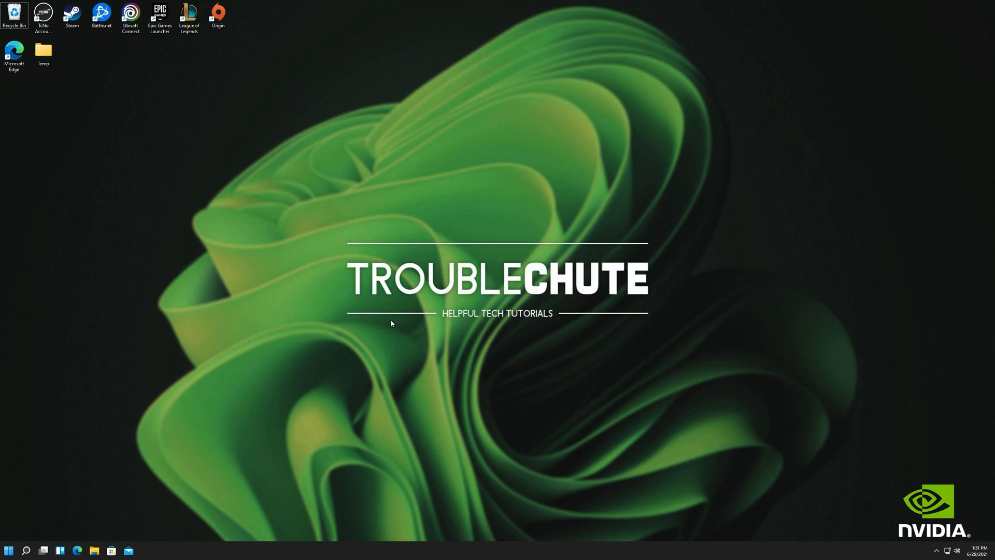
mouse_move(382, 328)
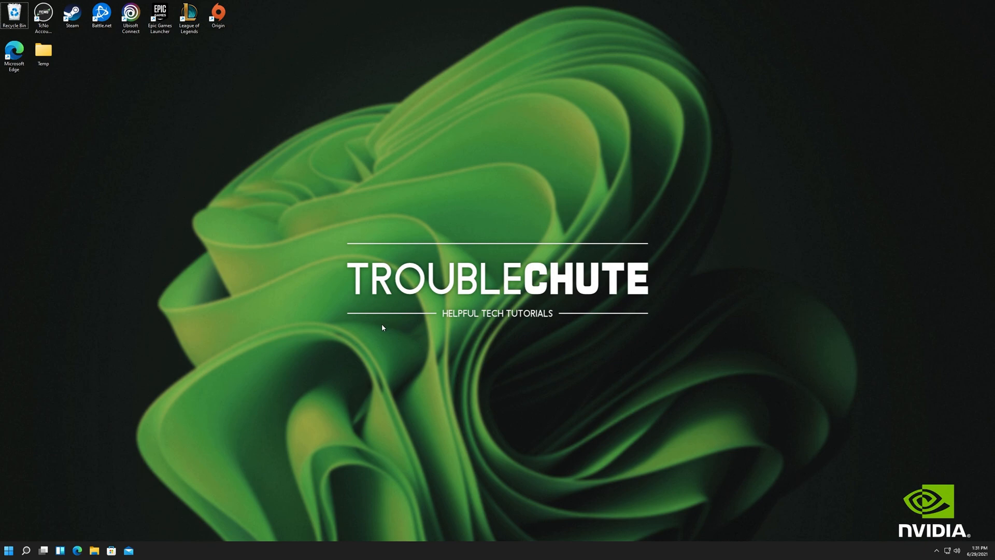
- On the NVIDIA driver search page, choose GeForce 10 Series and GeForce GTX 1080 Ti as the product
click(78, 550)
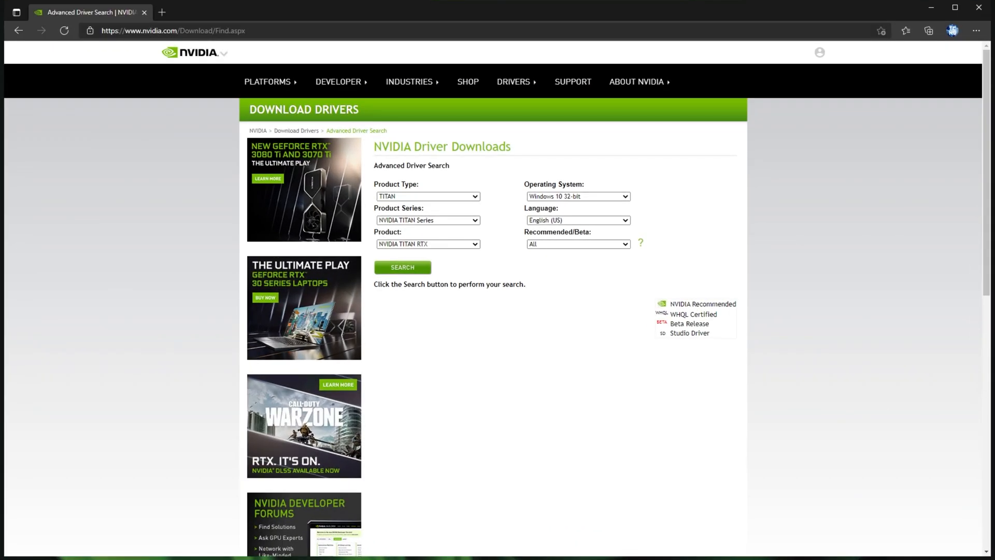
mouse_move(970, 432)
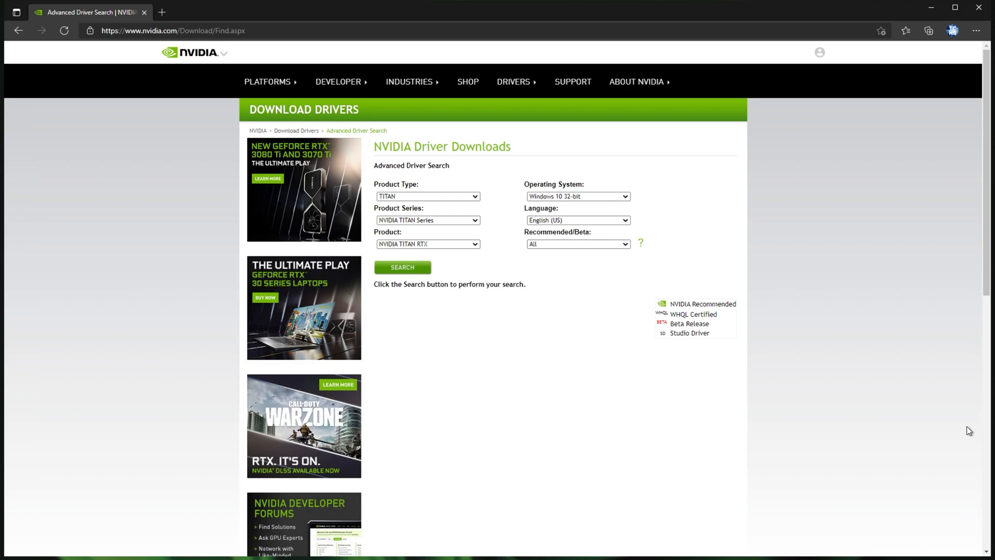
mouse_move(607, 312)
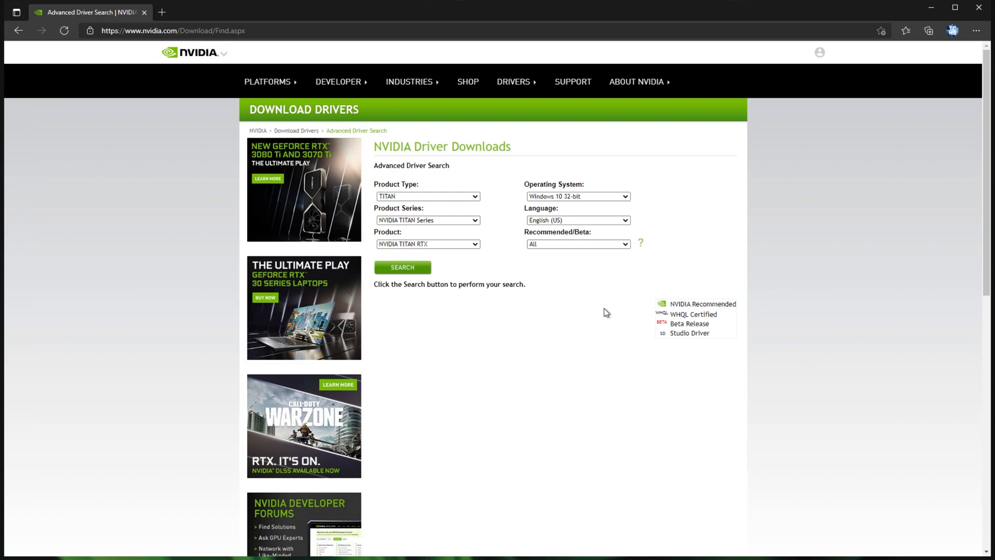
mouse_move(470, 202)
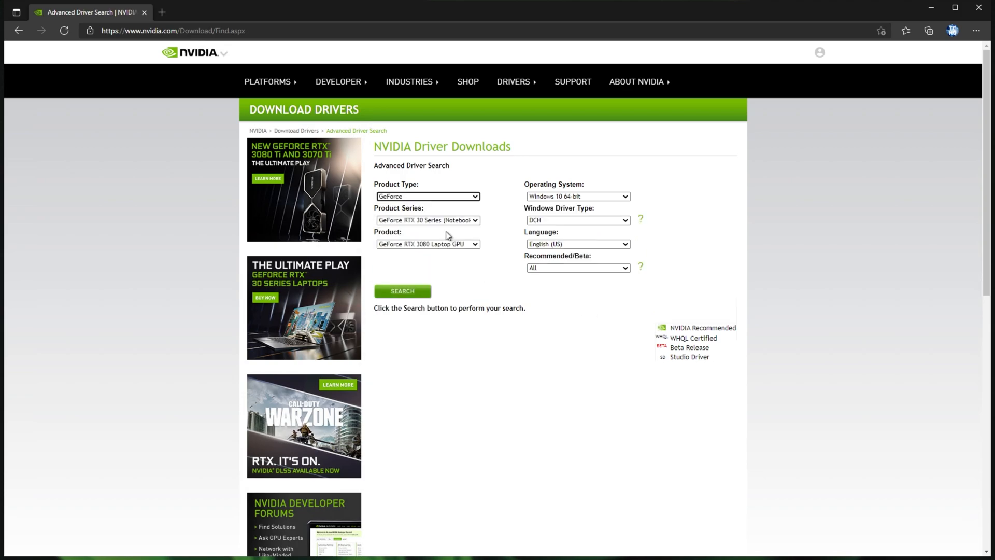
click(427, 220)
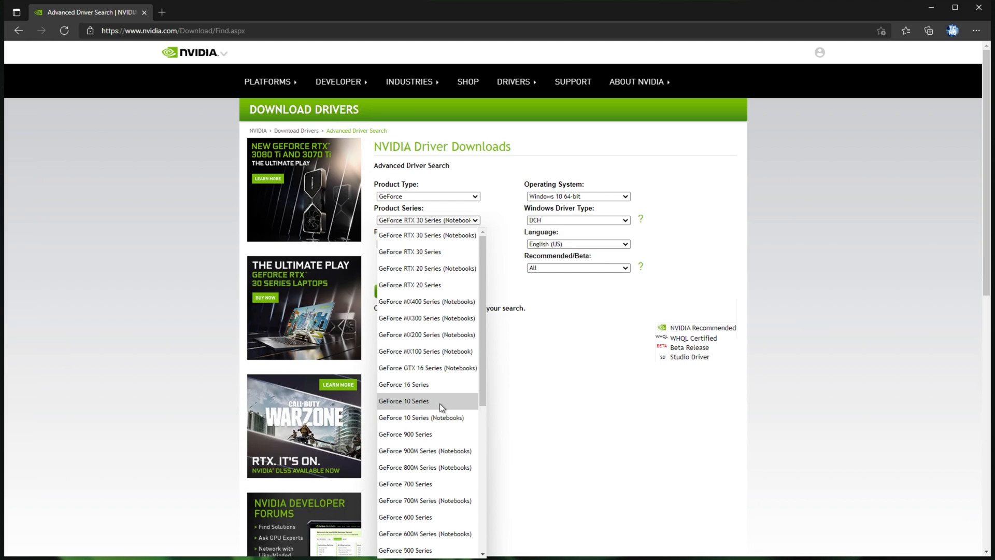
click(404, 400)
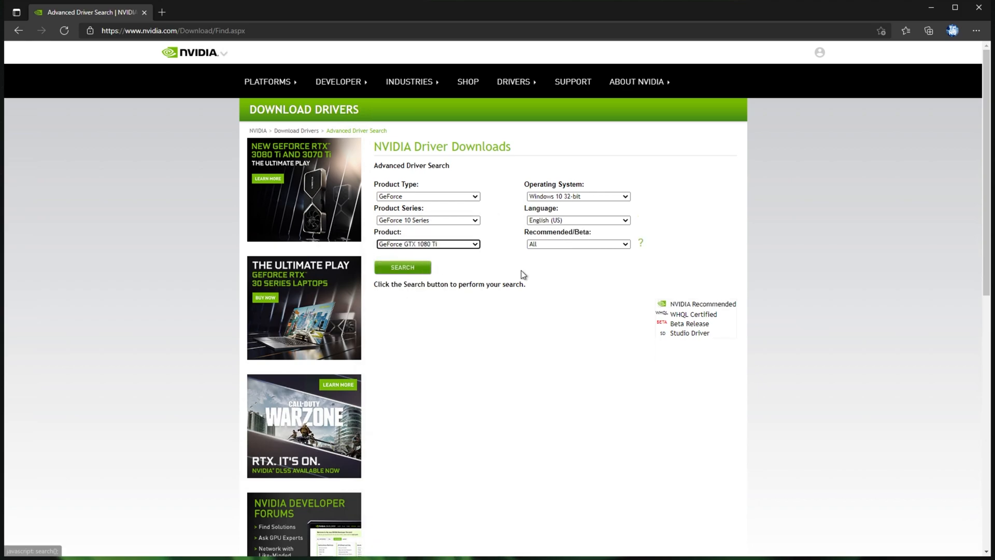
click(576, 196)
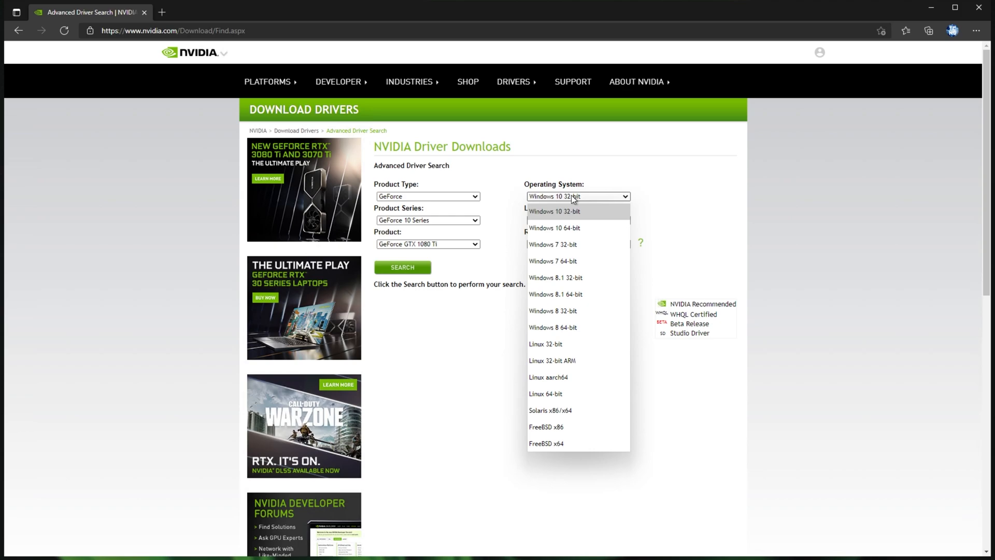
mouse_move(576, 228)
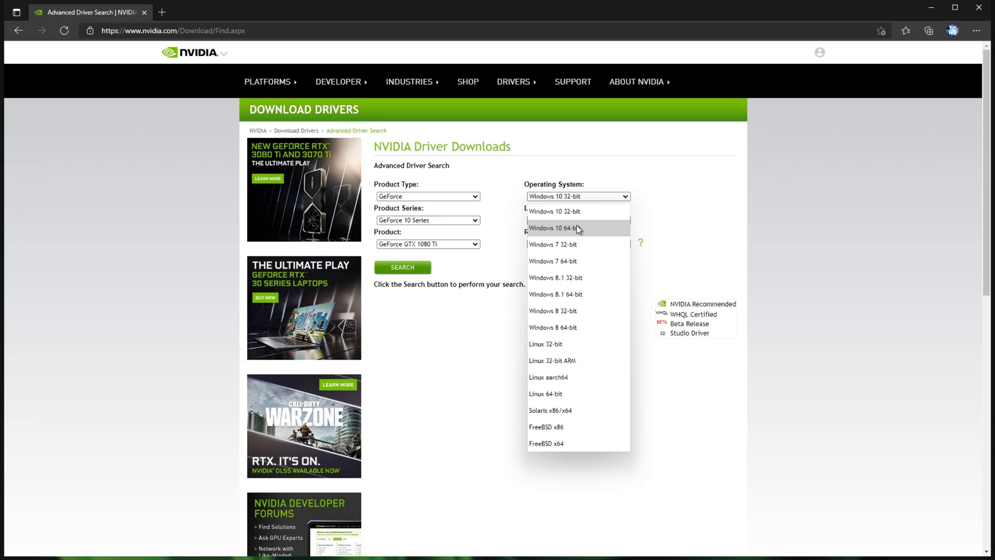
- Set the operating system to Windows 10 64-bit and keep Standard as the Windows driver type
click(554, 228)
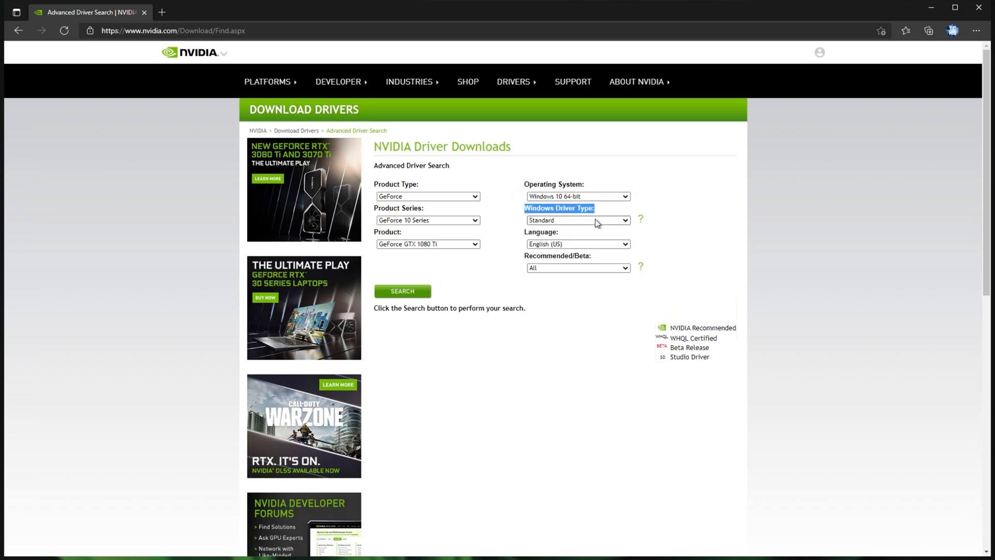
click(578, 220)
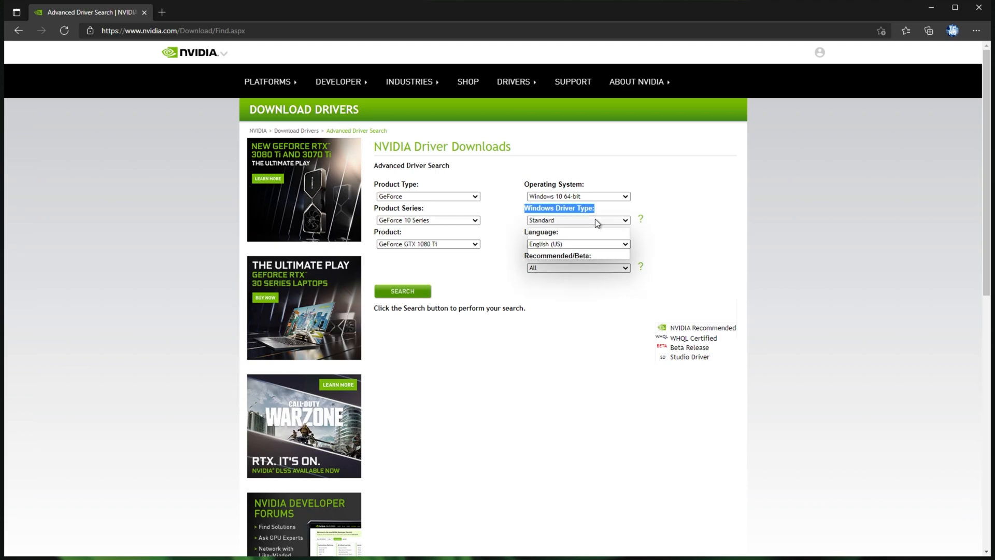
click(578, 220)
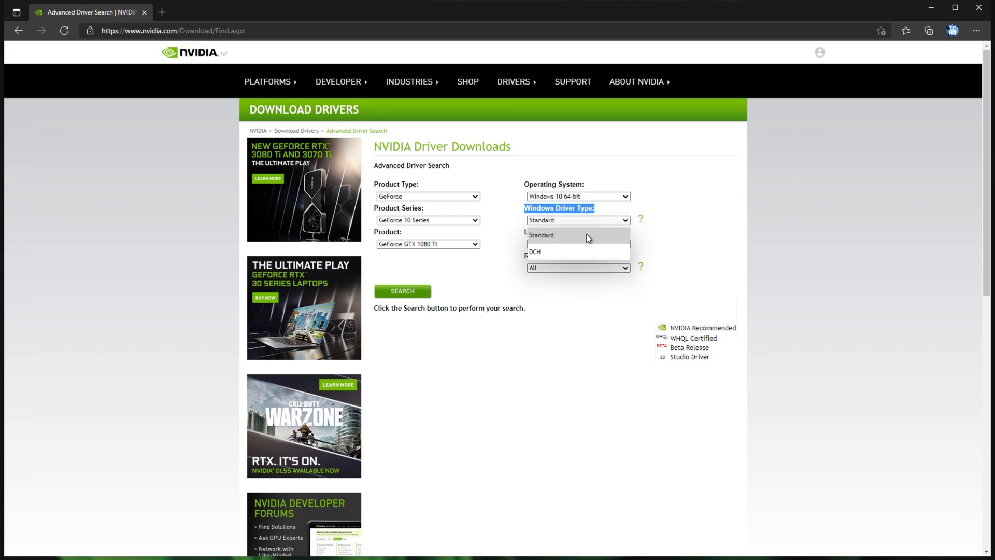
mouse_move(584, 252)
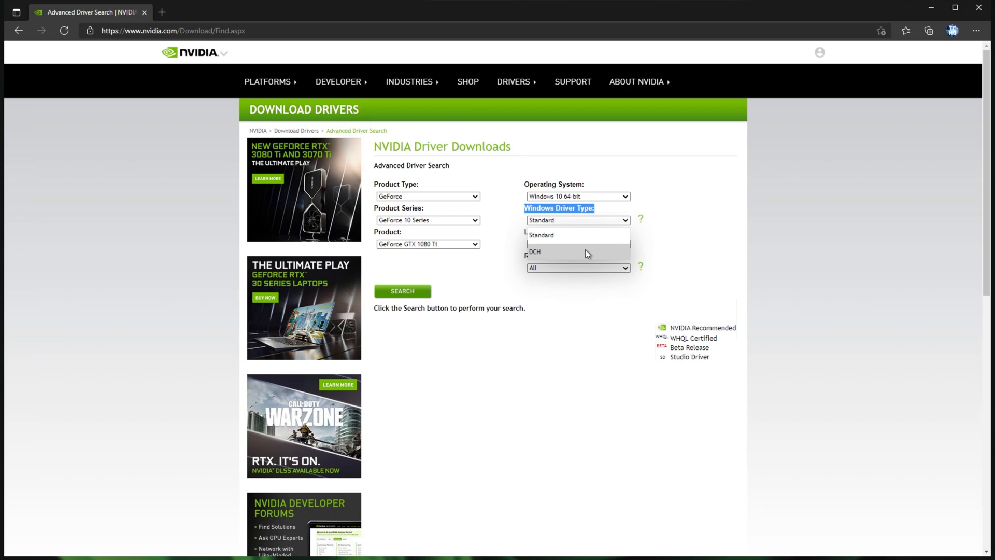
mouse_move(580, 235)
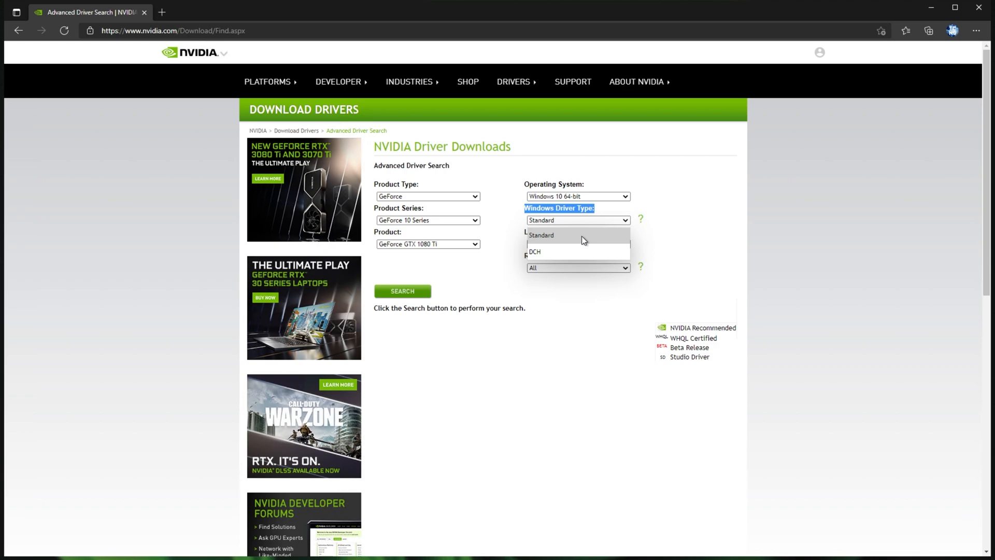
mouse_move(597, 247)
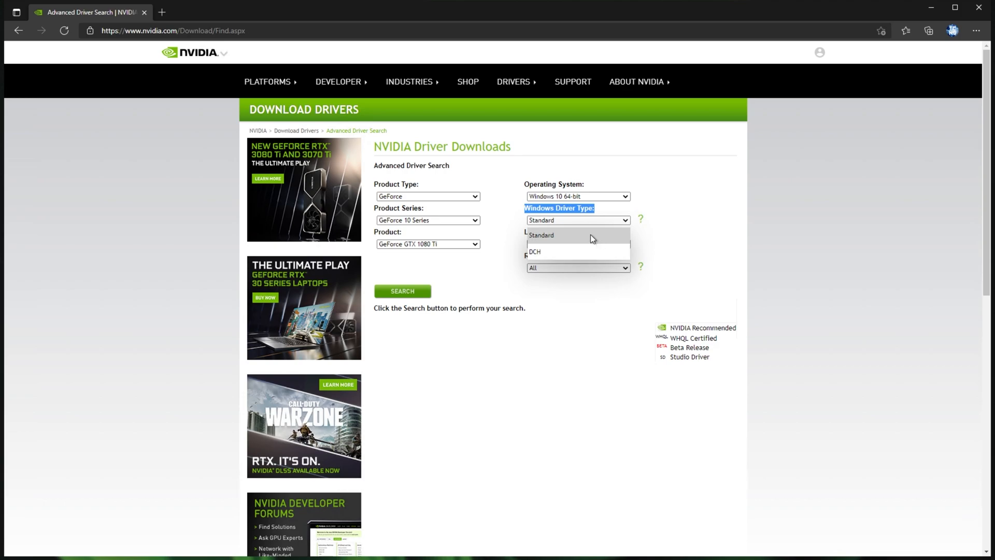
click(540, 236)
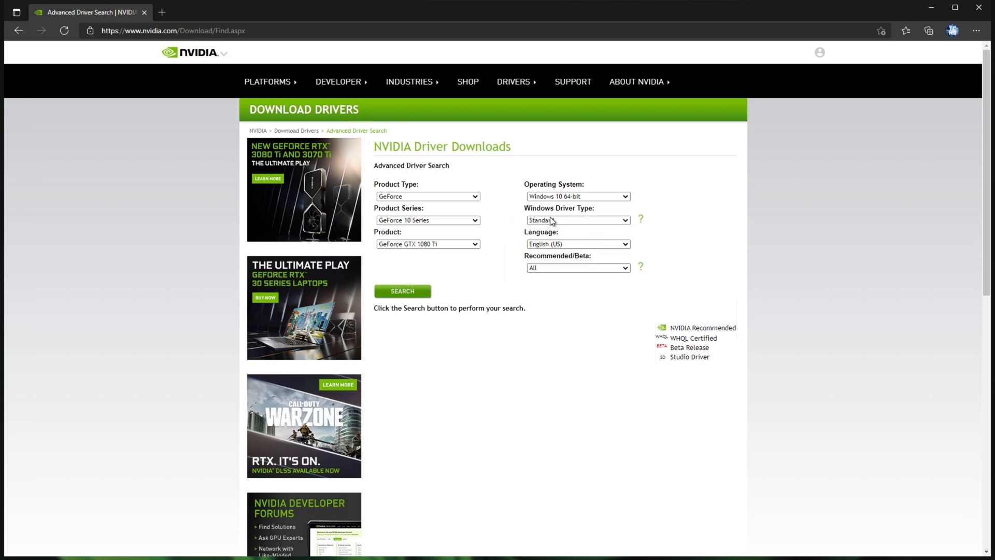
mouse_move(562, 250)
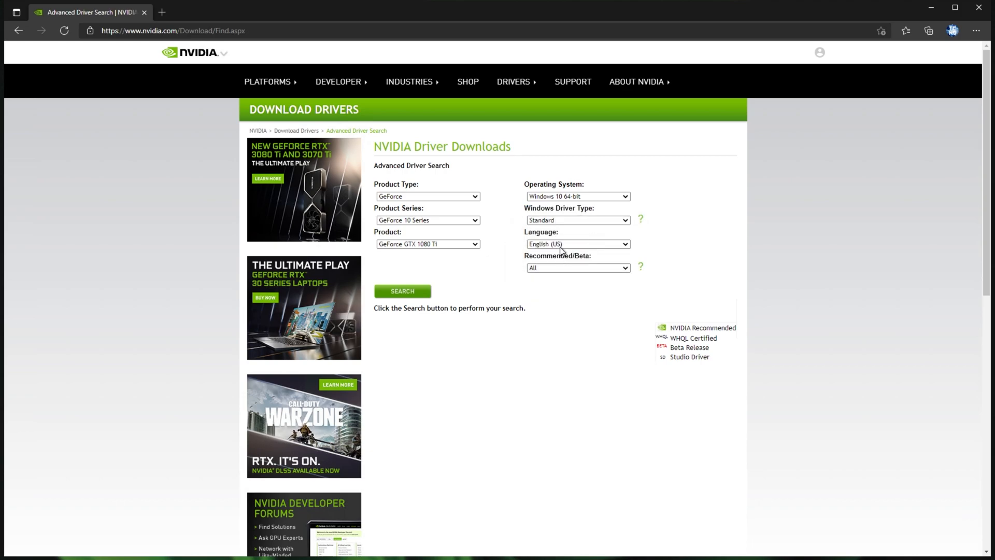
mouse_move(584, 269)
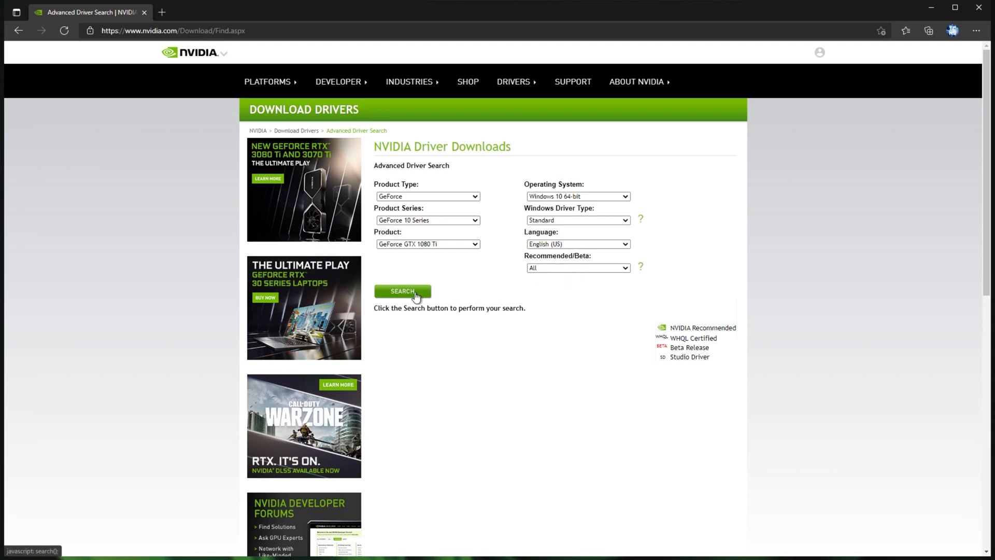
- Search for drivers, pick the GeForce Game Ready 471.11 result and start its download
click(402, 290)
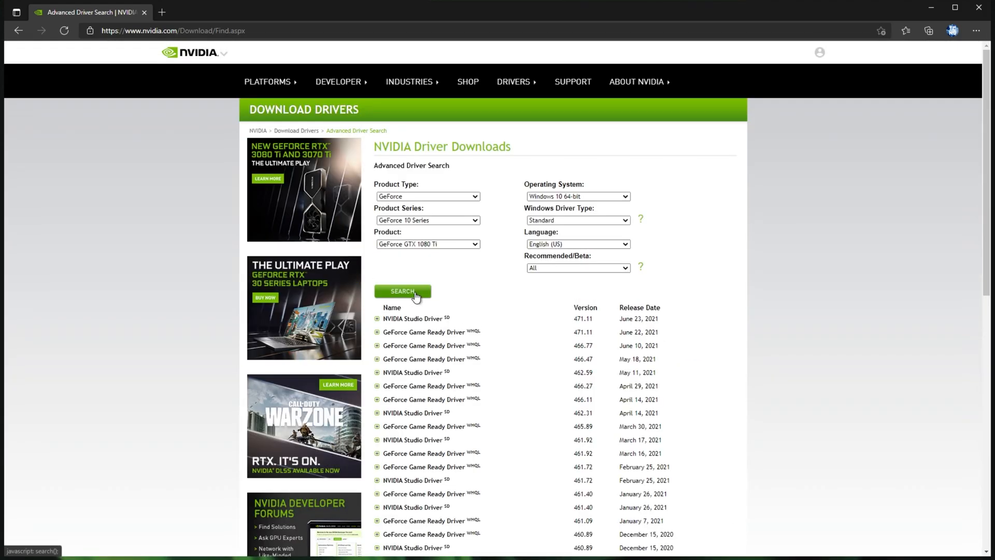
double_click(583, 318)
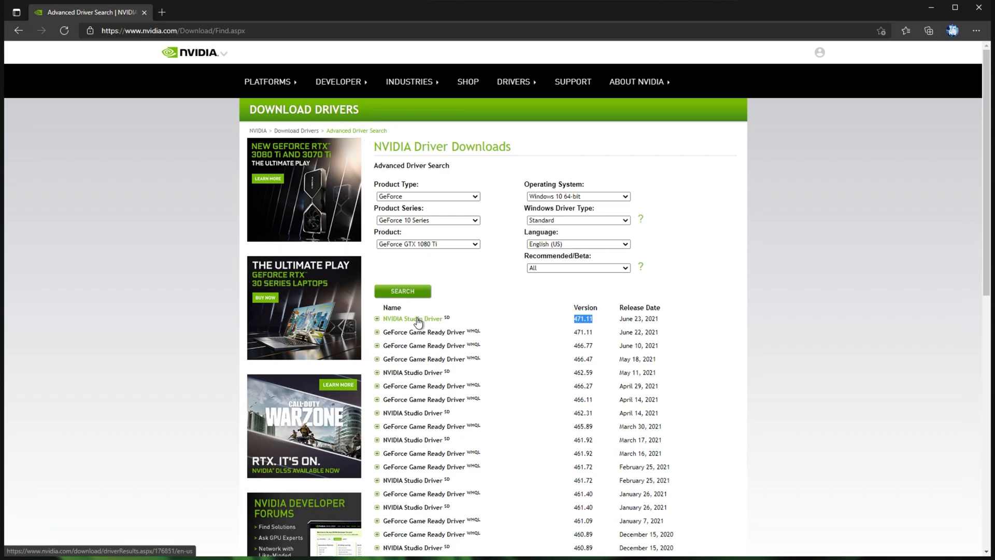
click(424, 332)
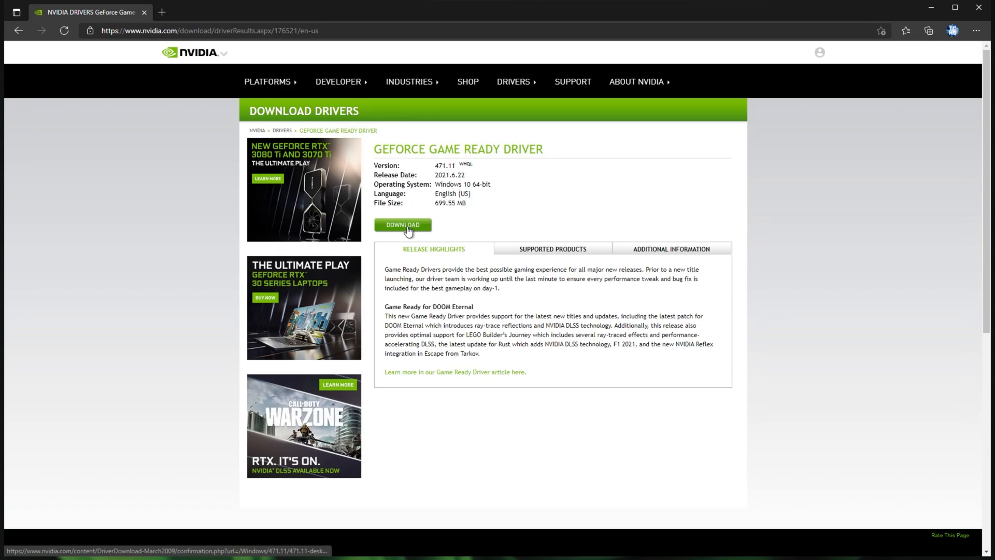
click(402, 225)
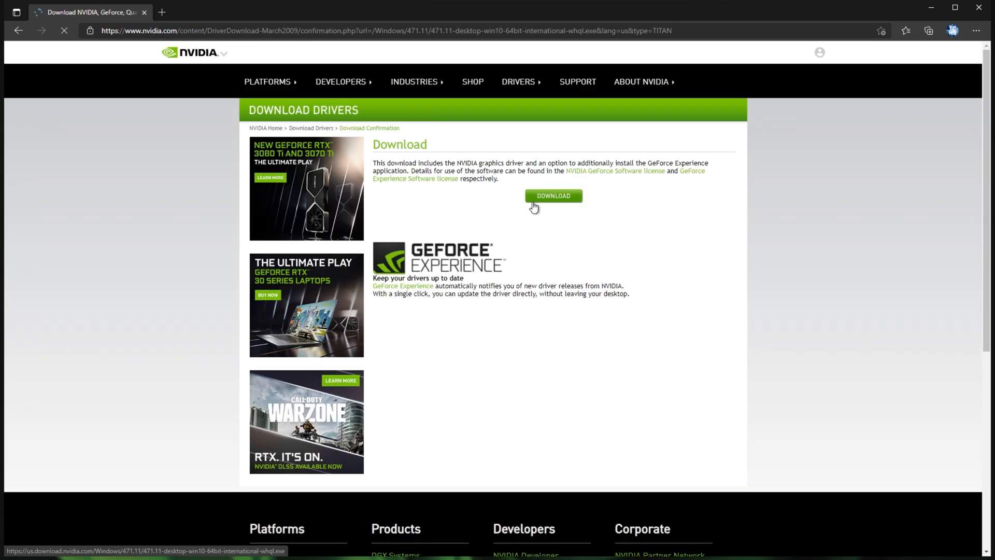
click(553, 196)
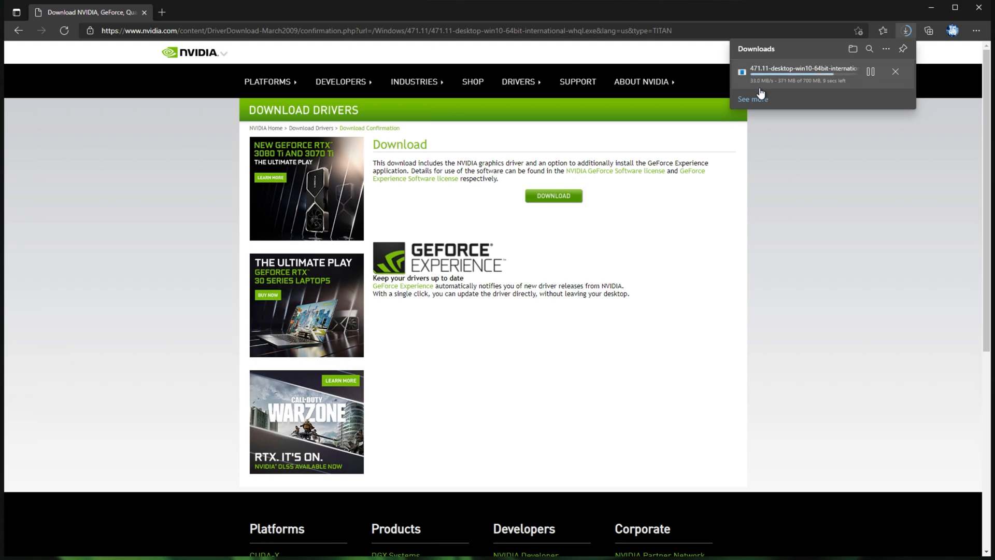
mouse_move(782, 93)
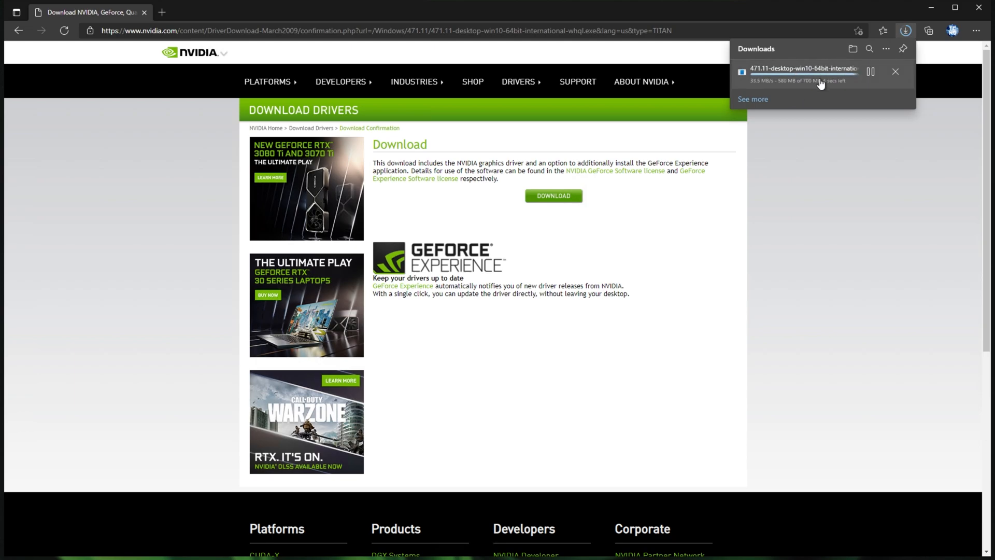
mouse_move(821, 81)
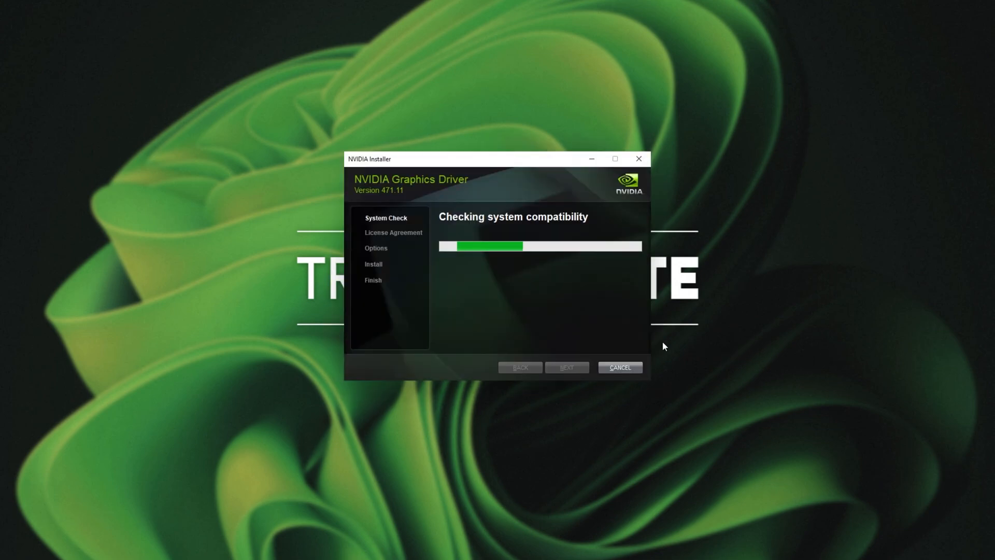
- Launch the downloaded 471.11 installer and minimize it while the system check runs
right_click(353, 196)
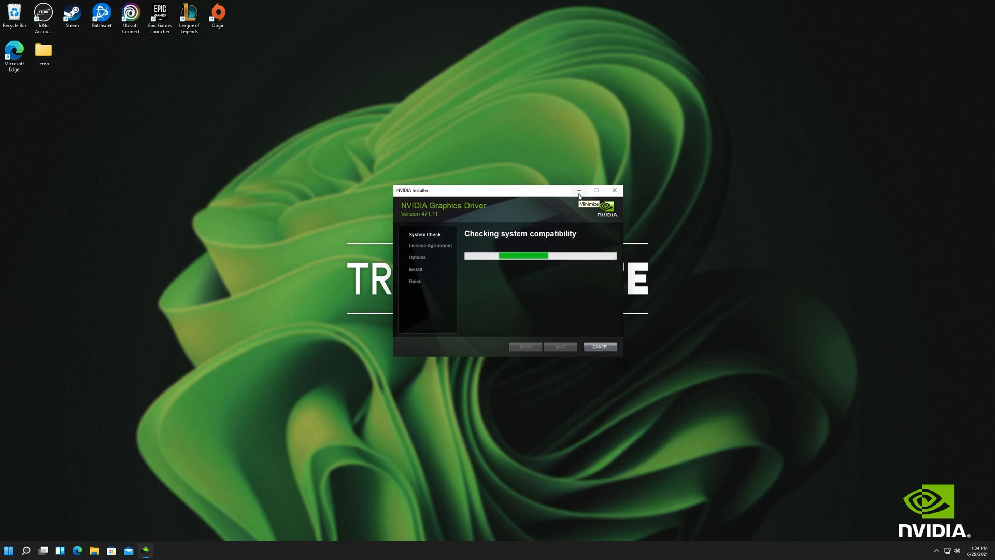
click(578, 191)
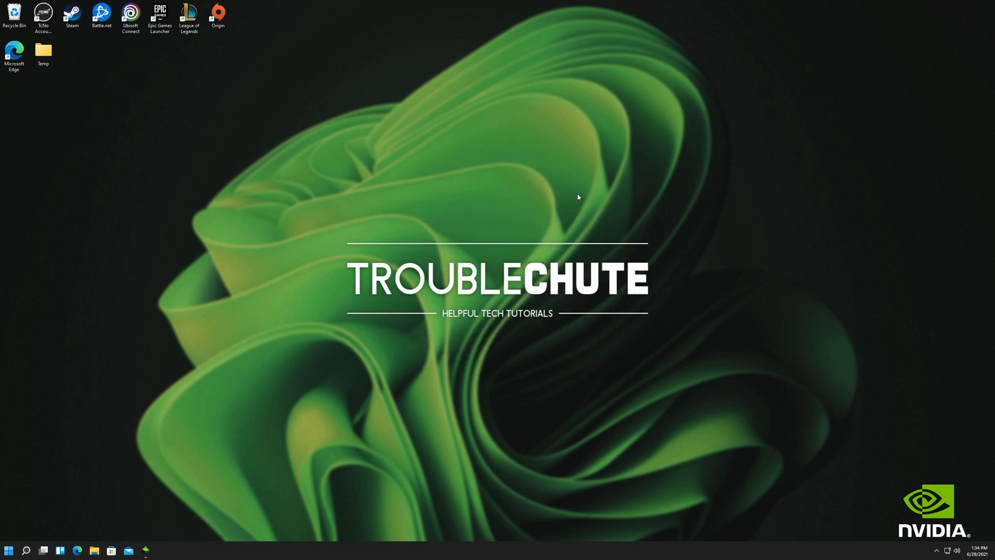
mouse_move(713, 222)
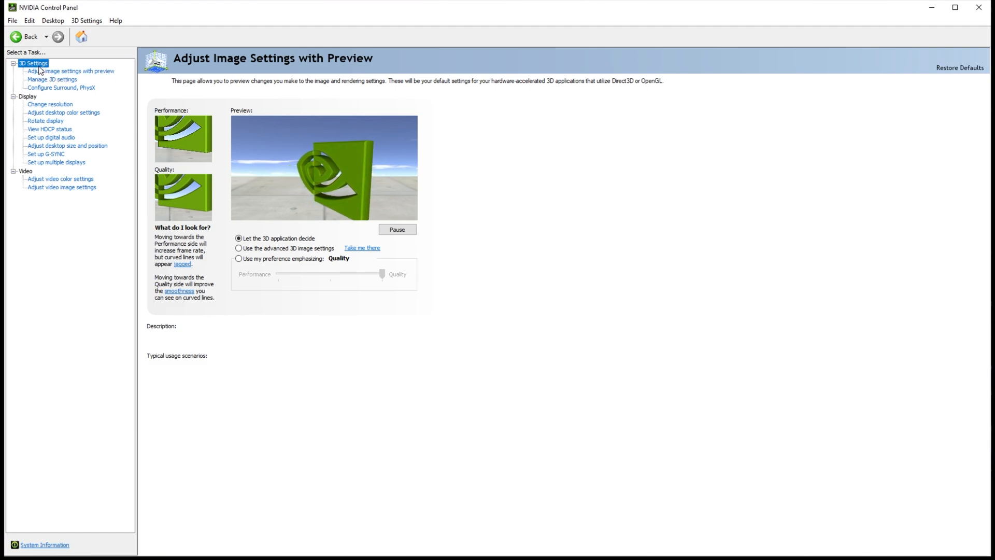
- Switch image settings to use the advanced 3D settings and view the Global Settings feature list
click(238, 248)
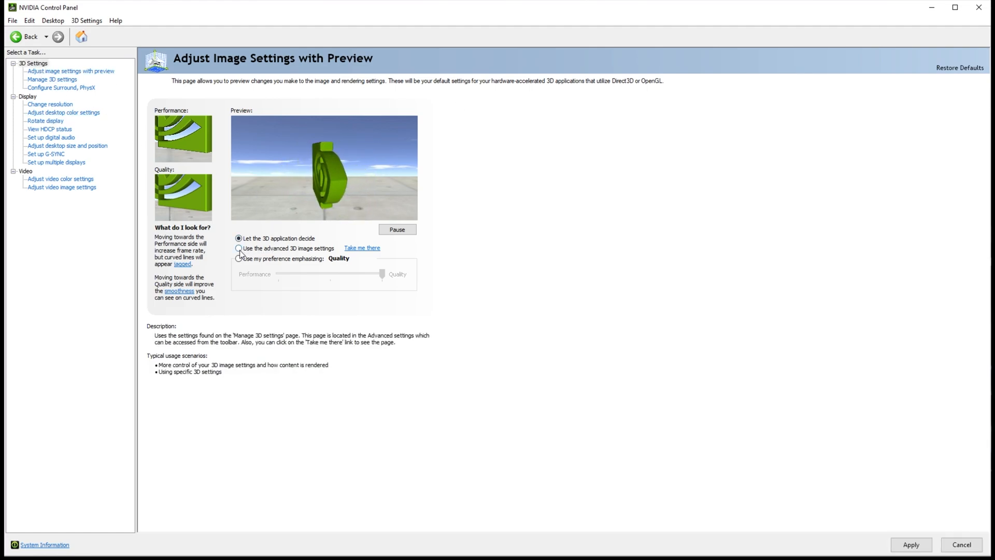
click(239, 248)
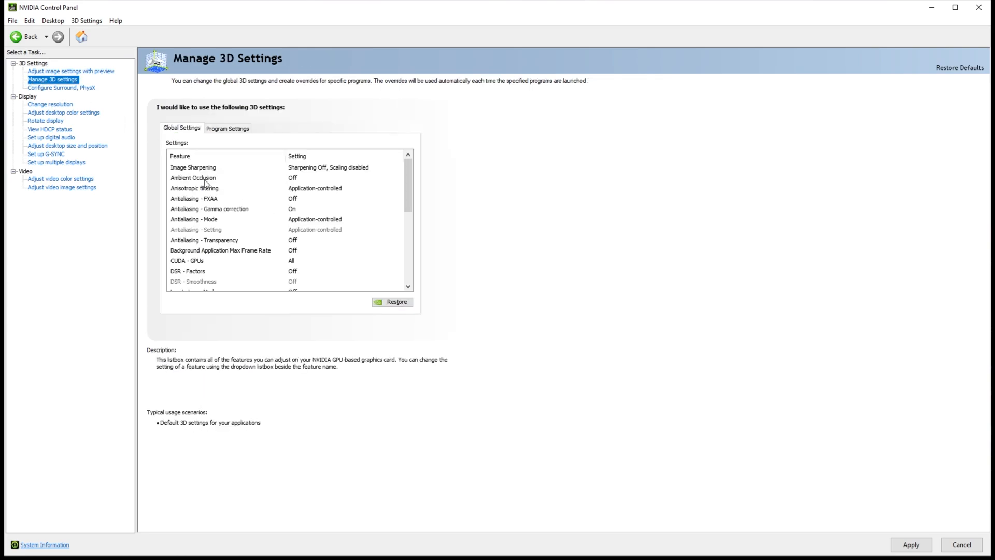
scroll(down, 3)
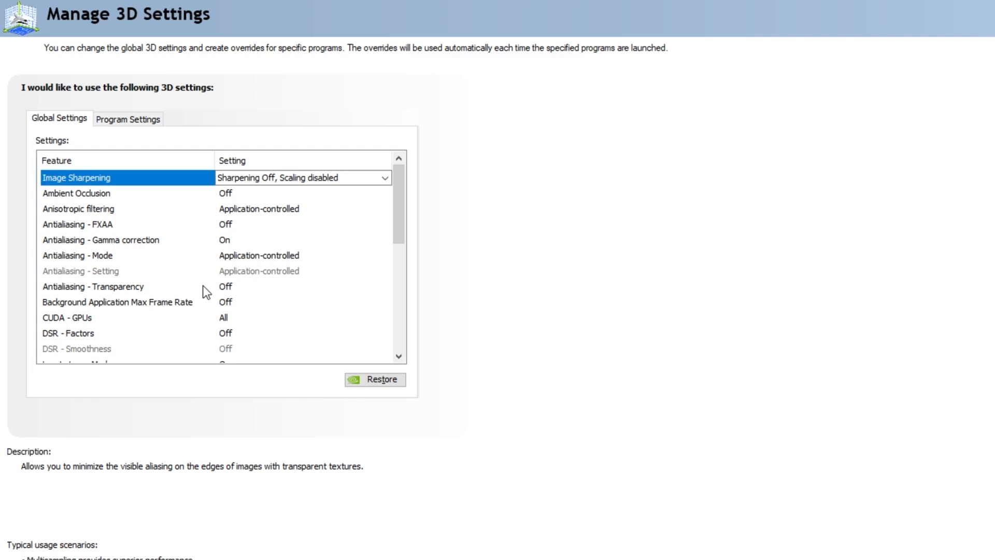
click(76, 193)
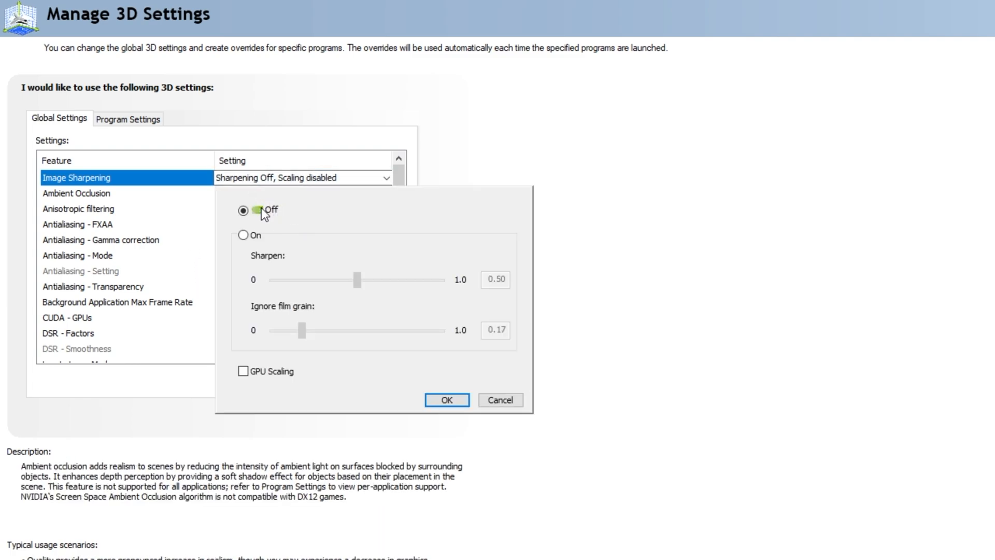
click(446, 400)
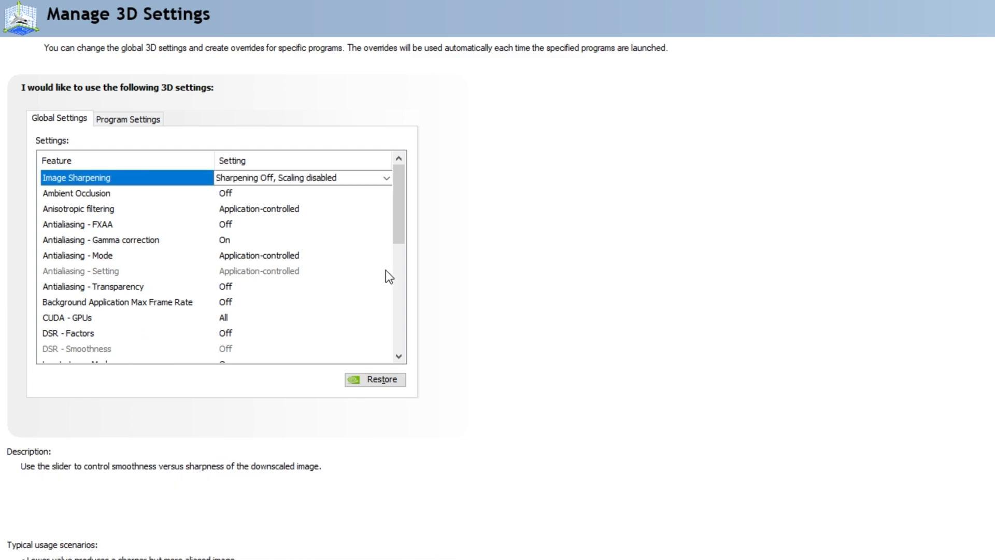
scroll(down, 3)
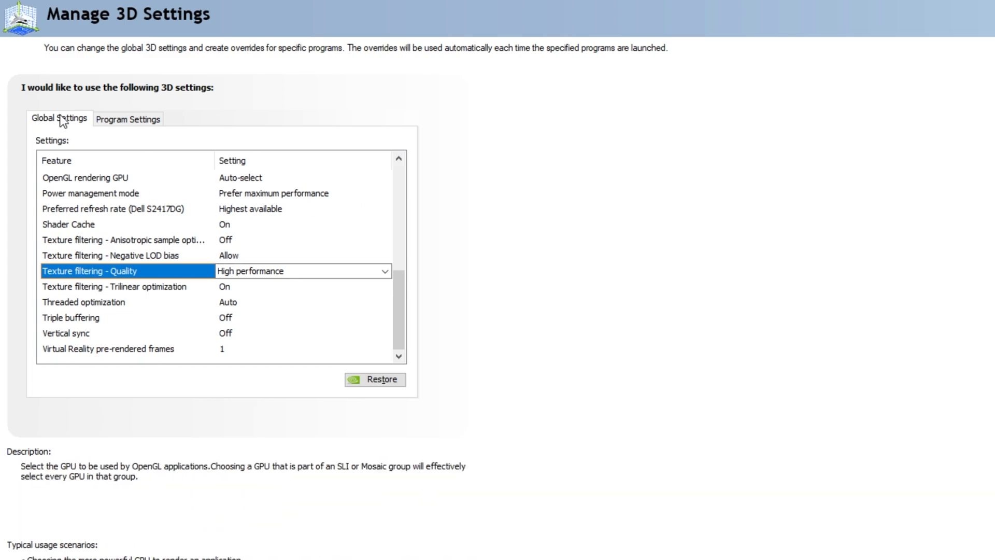
click(129, 118)
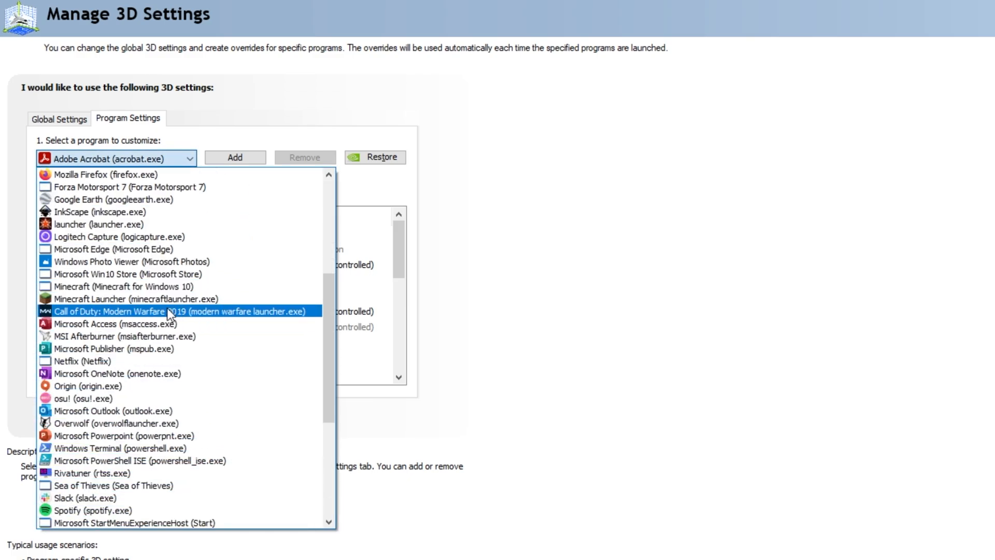
click(184, 311)
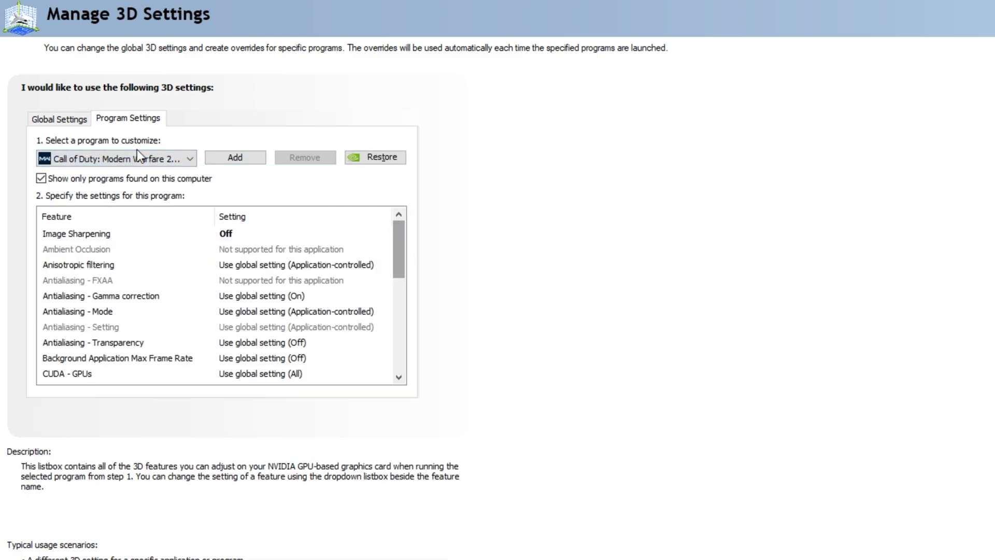
click(58, 118)
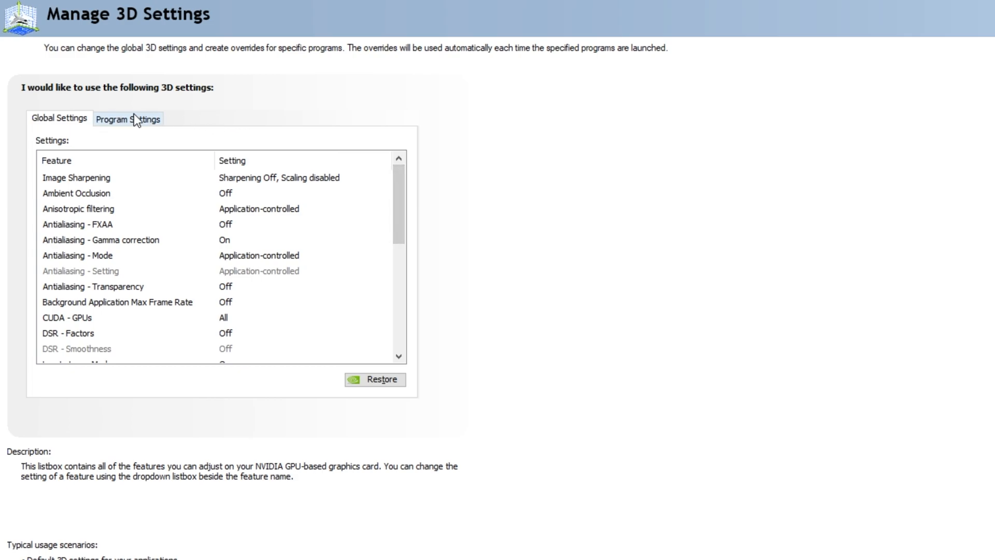
click(129, 118)
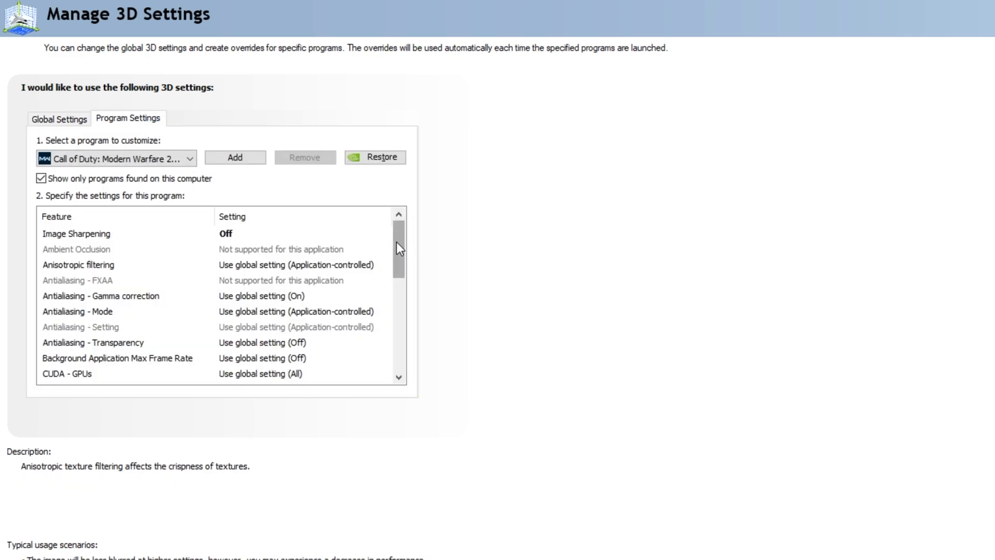
scroll(down, 3)
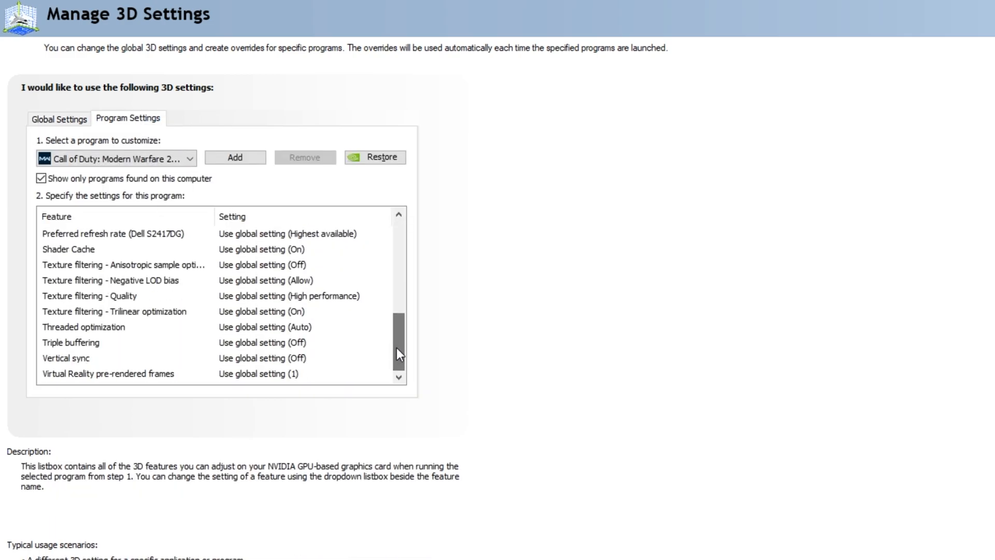
click(58, 118)
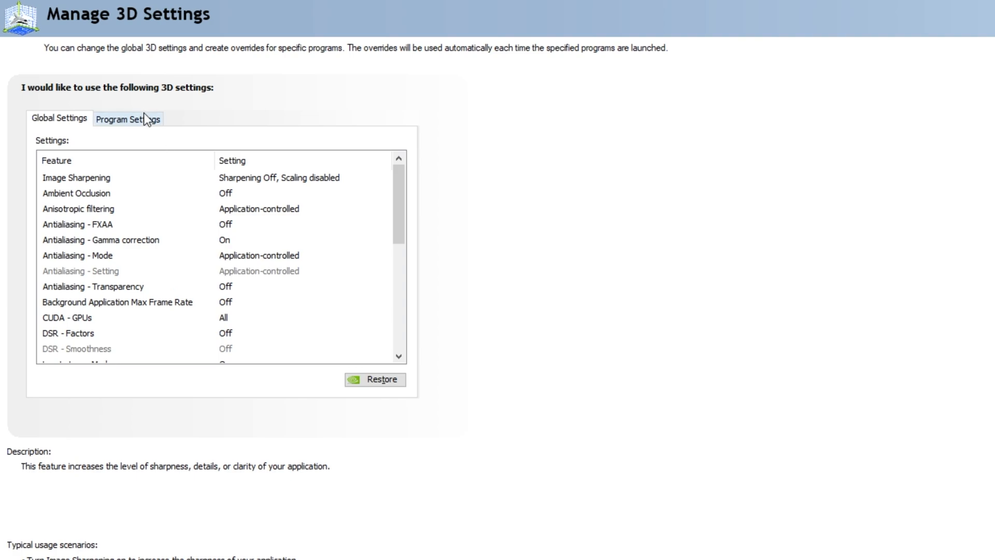
click(127, 118)
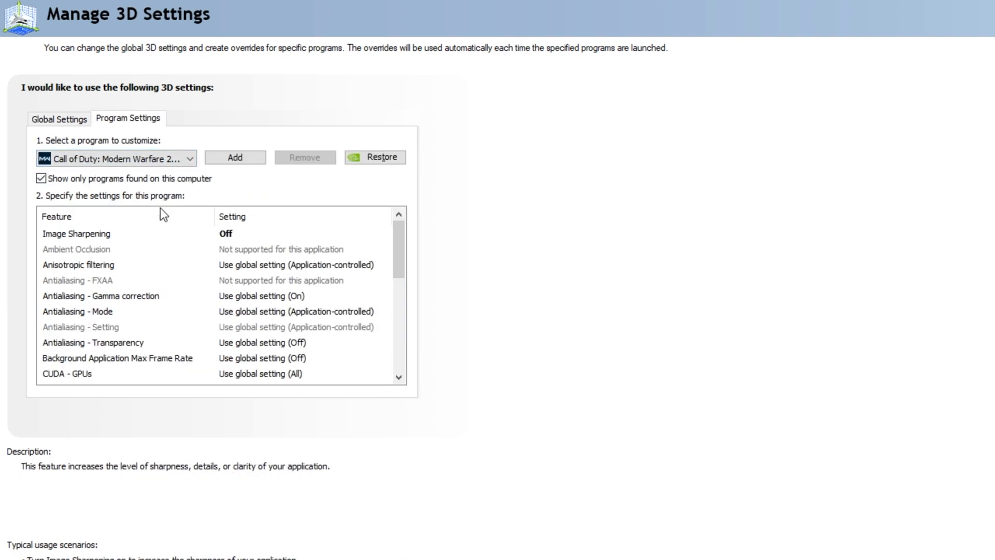
click(58, 118)
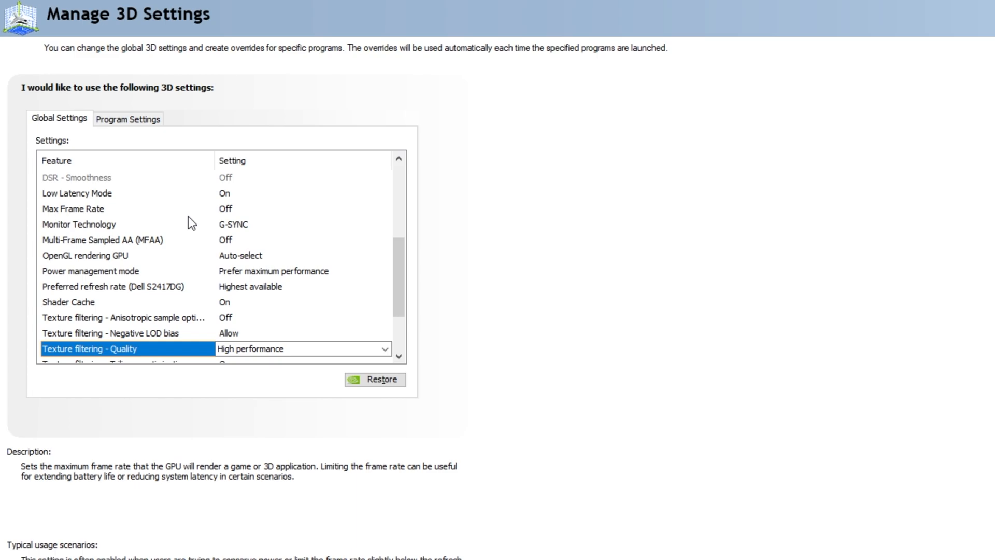
mouse_move(132, 193)
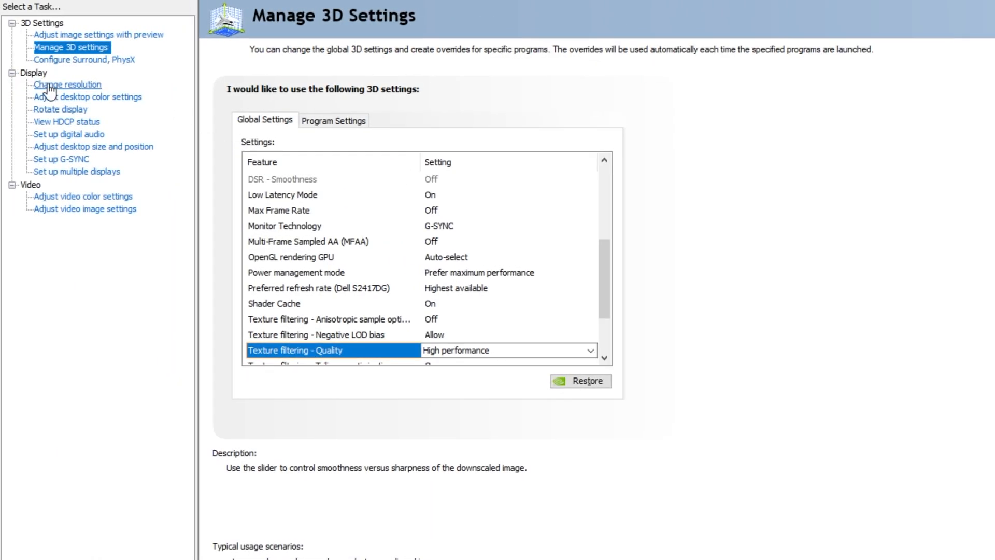
- On Change Resolution, keep the Dell S2417DG at native 2560 × 1440 with a 144Hz refresh rate
click(66, 84)
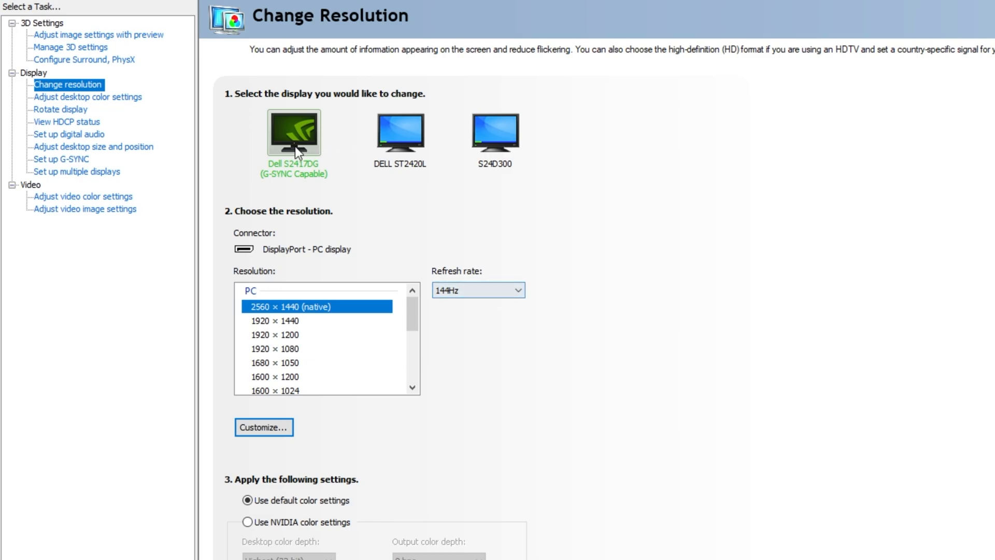
mouse_move(376, 318)
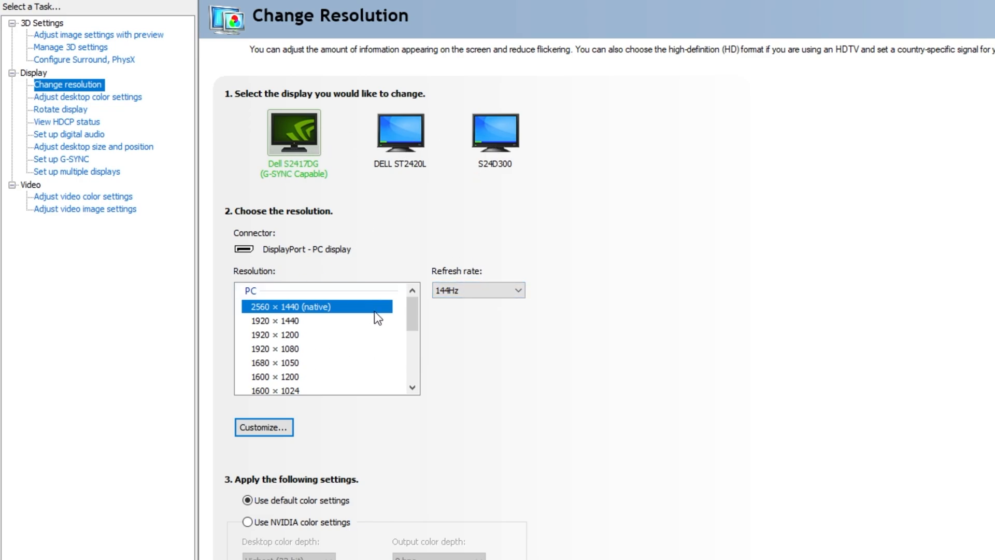
mouse_move(295, 329)
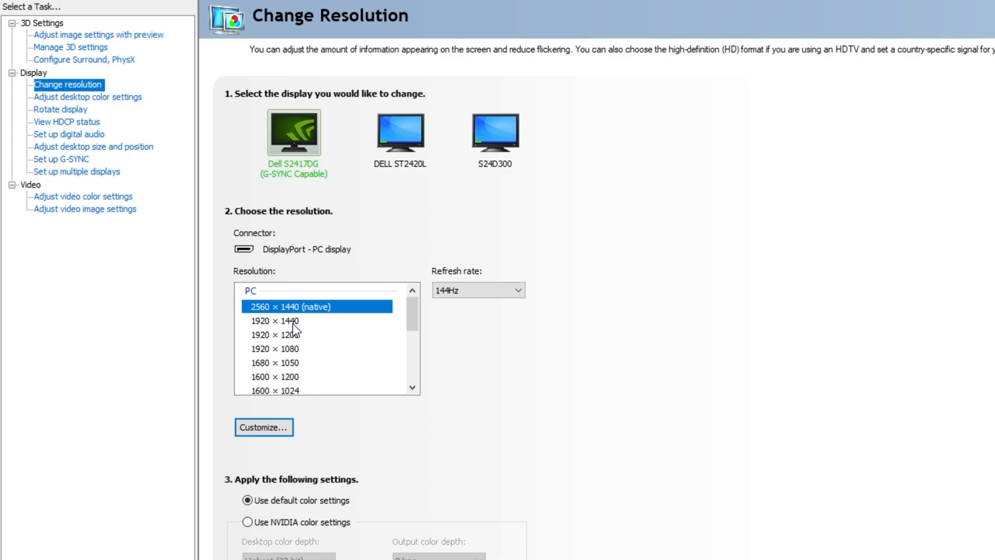
click(477, 290)
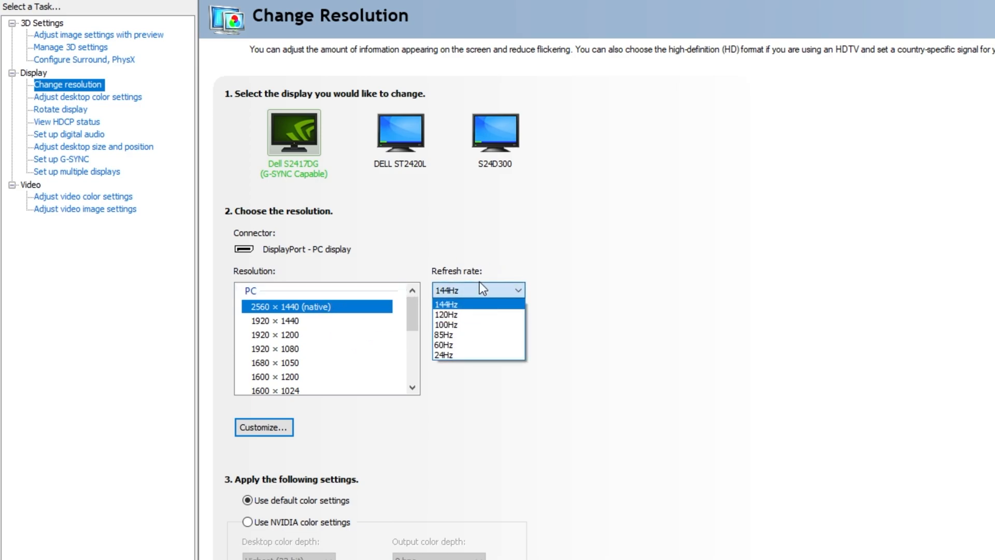
mouse_move(484, 293)
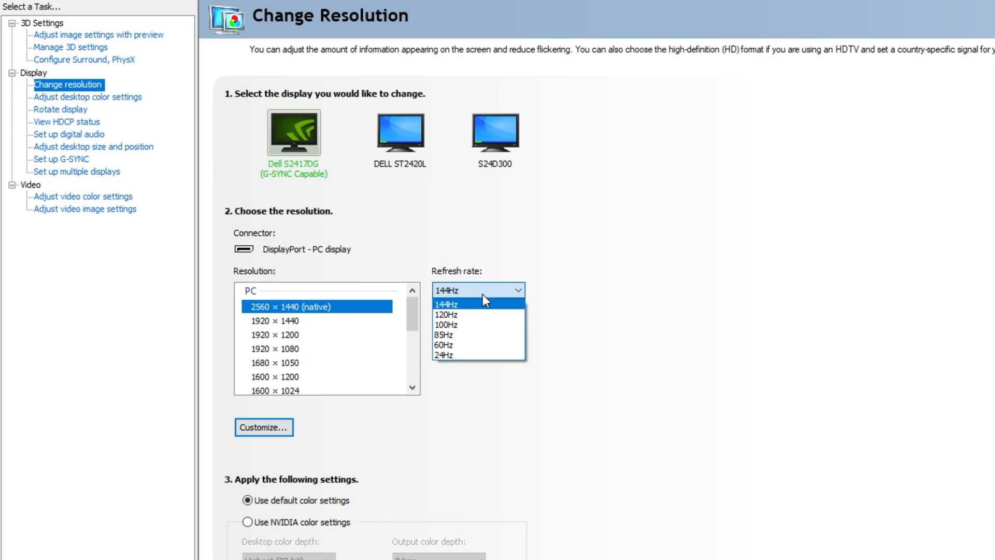
click(445, 304)
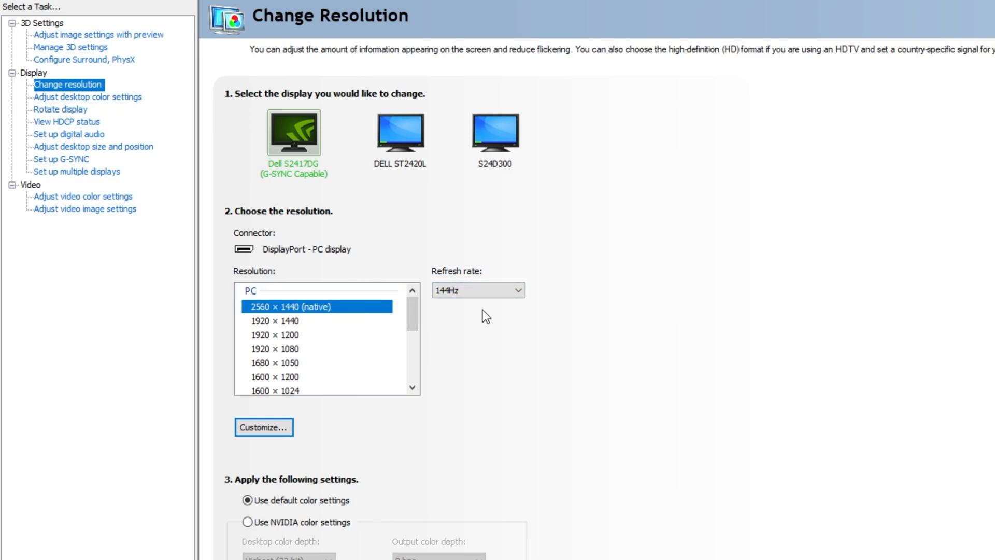
mouse_move(245, 309)
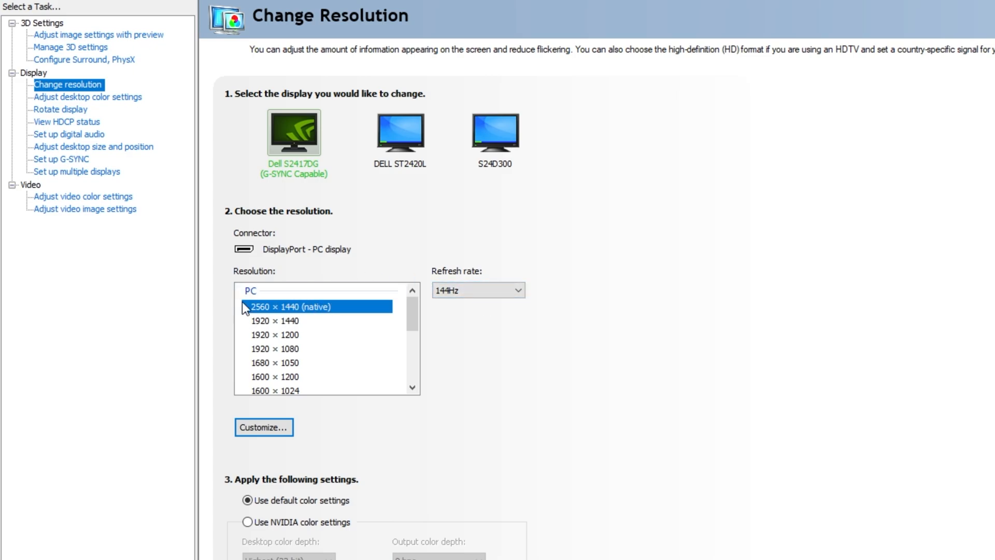
mouse_move(542, 297)
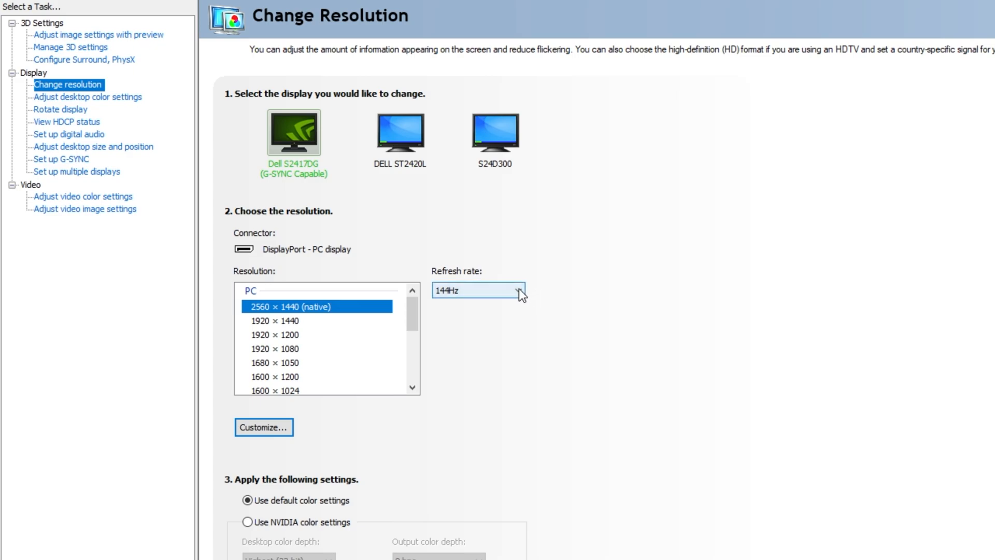
click(520, 291)
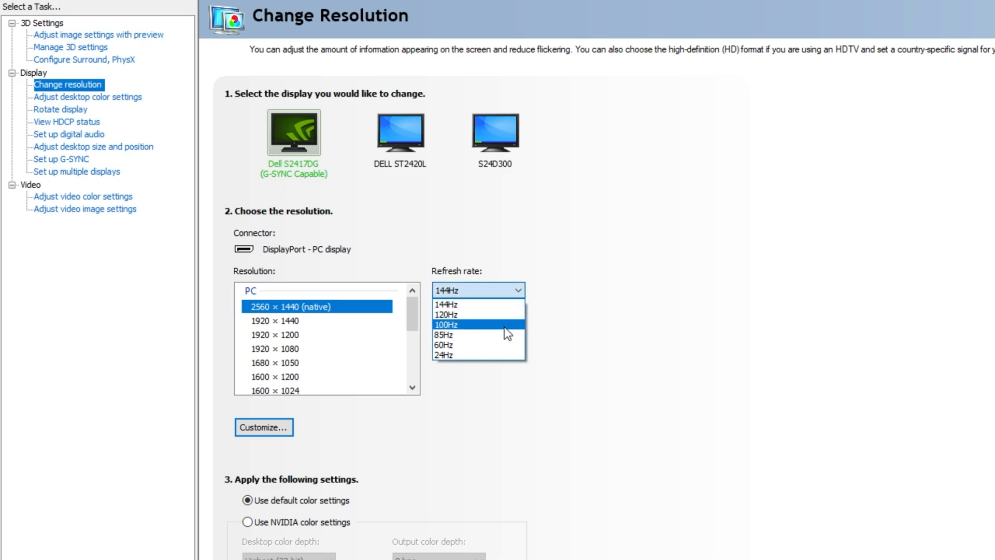
click(477, 289)
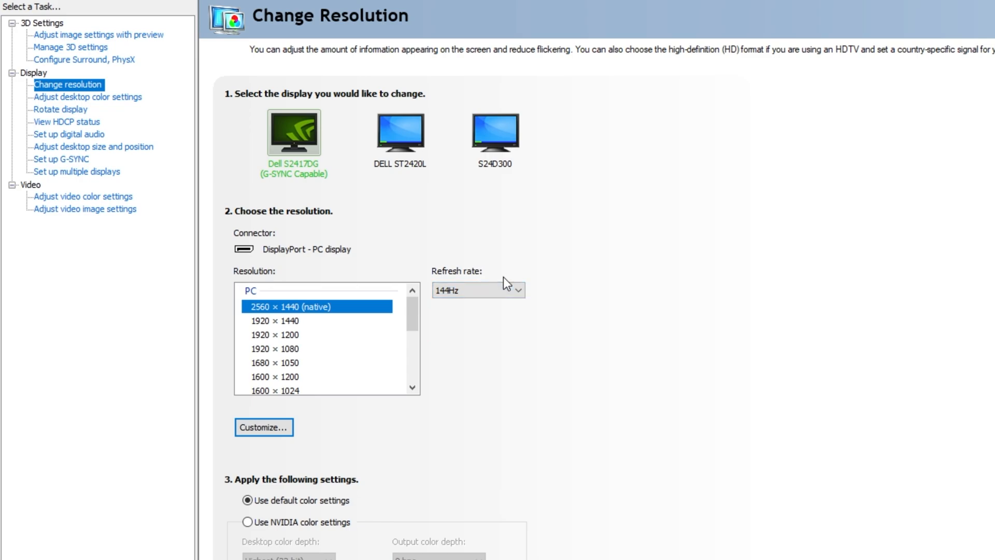
mouse_move(320, 355)
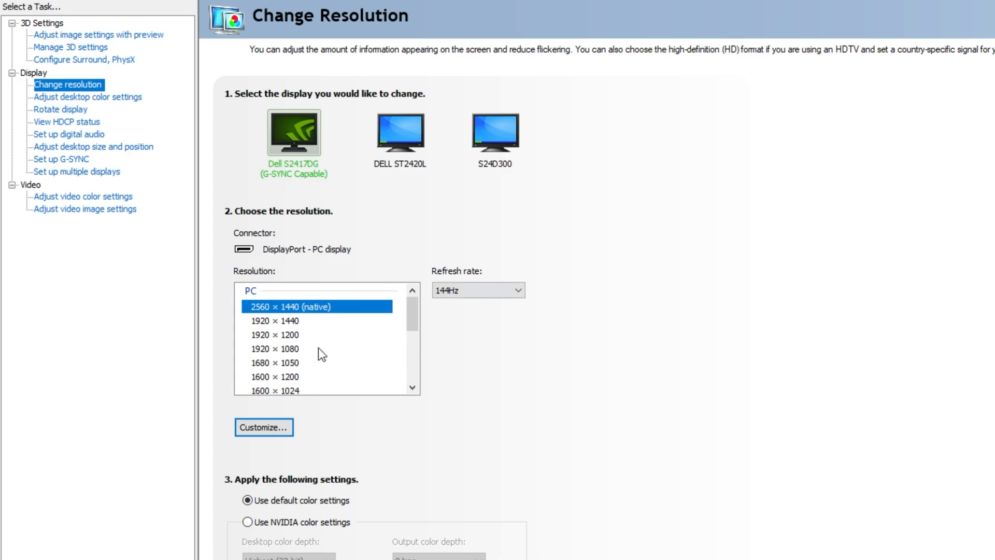
mouse_move(460, 264)
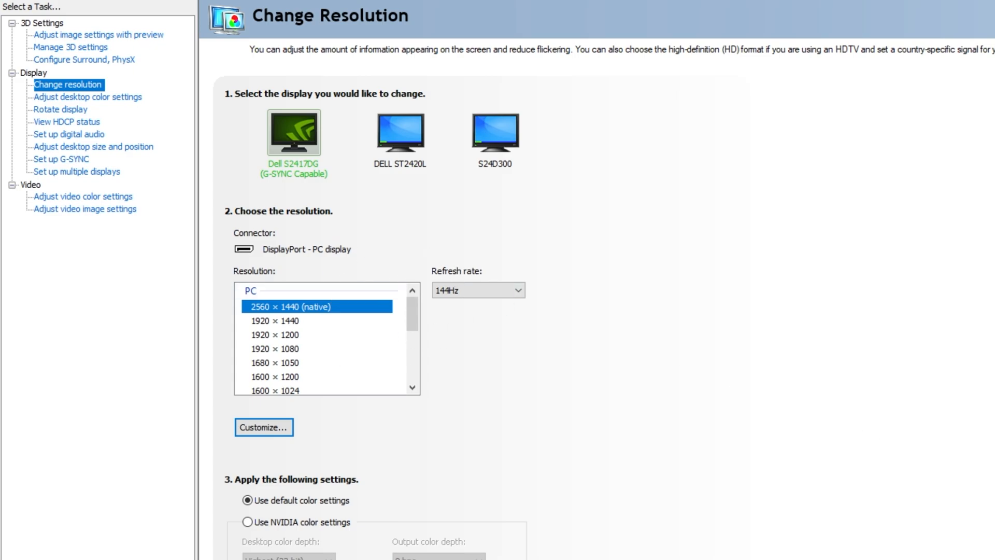
mouse_move(959, 173)
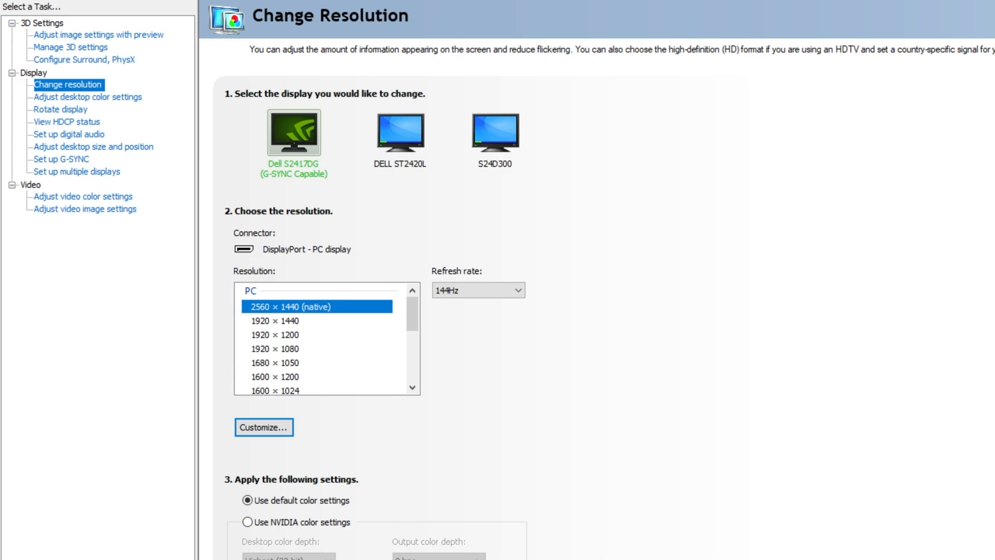
- Use NVIDIA color settings for the S24D300 at native 1080p 60Hz and set the output dynamic range to Full
scroll(down, 3)
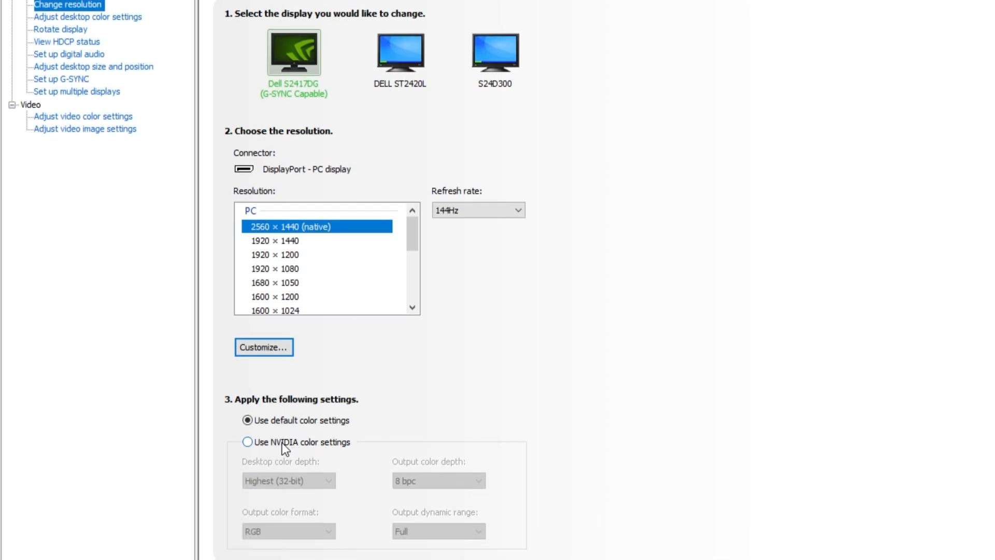
click(247, 442)
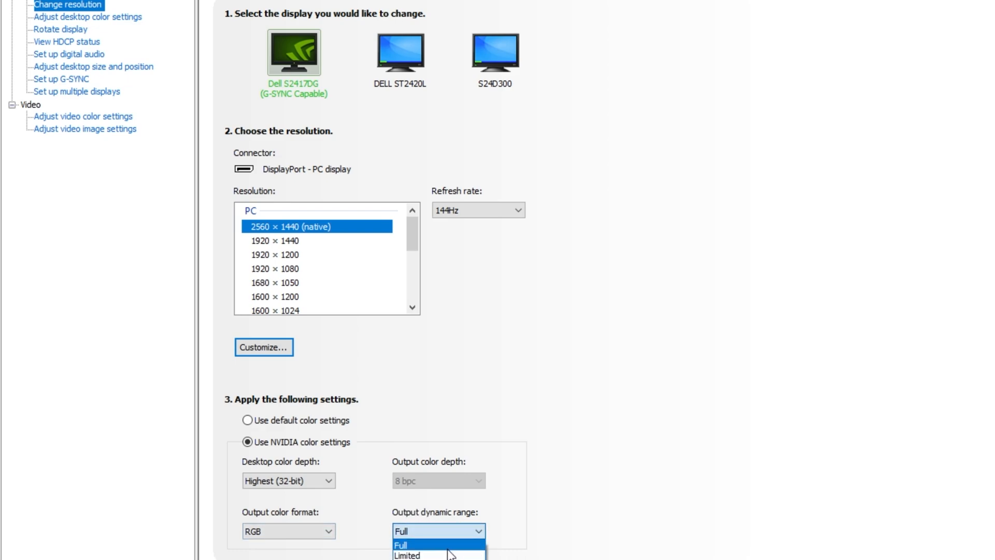
click(400, 51)
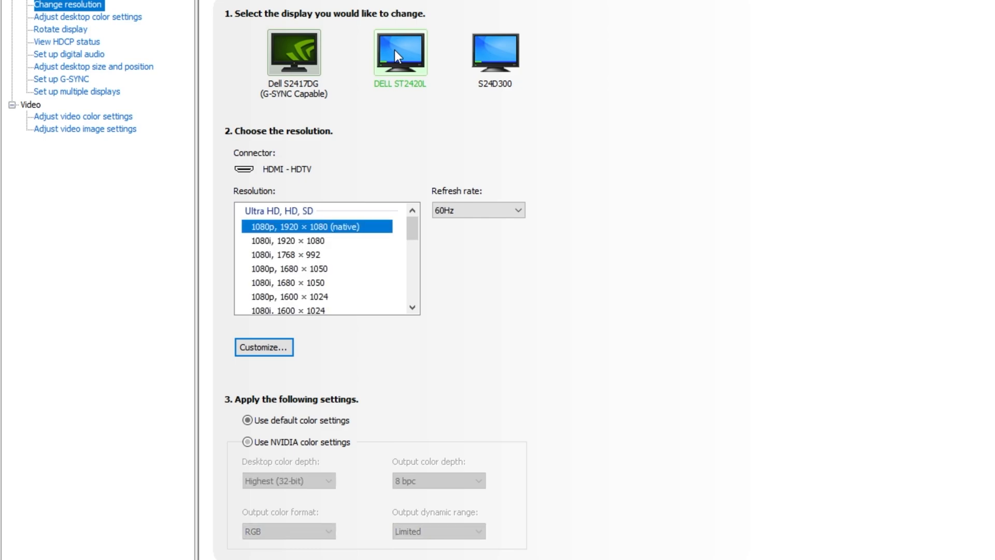
click(247, 442)
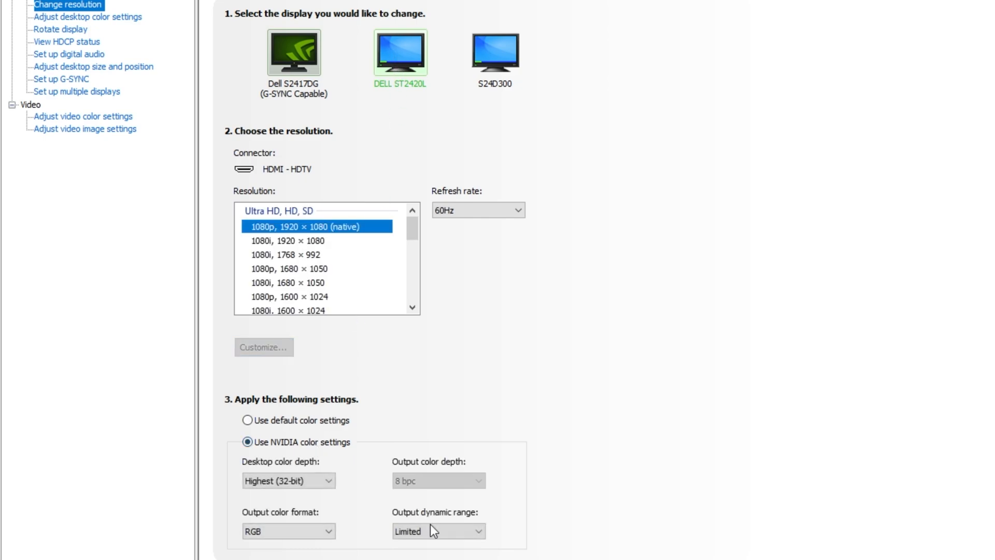
click(437, 531)
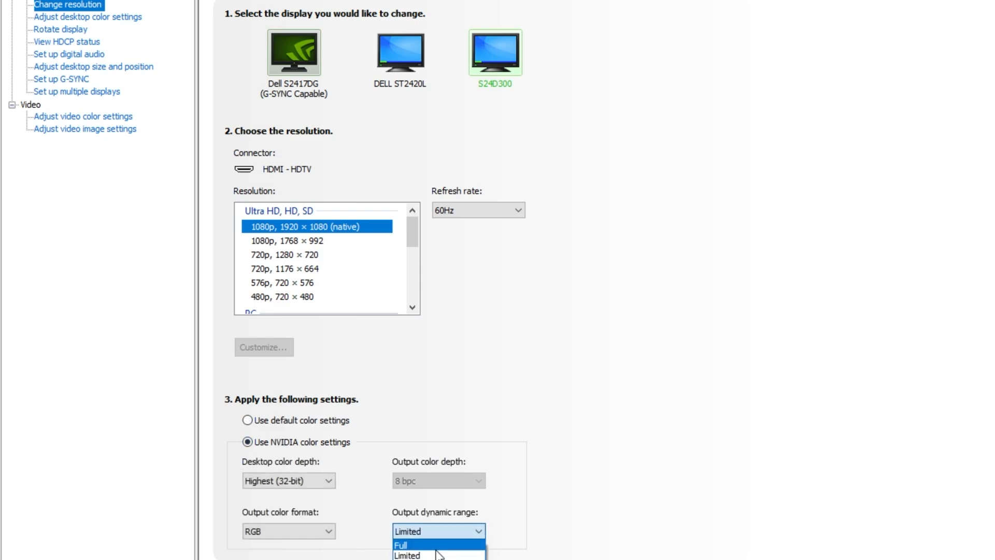
click(400, 544)
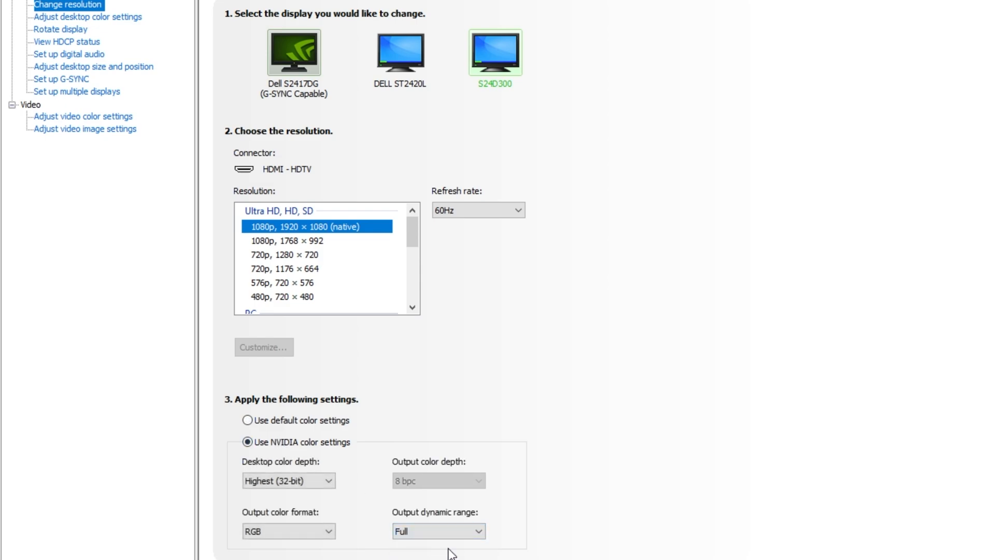
- Keep the output color format at RGB with full dynamic range for the HDMI display
scroll(down, 3)
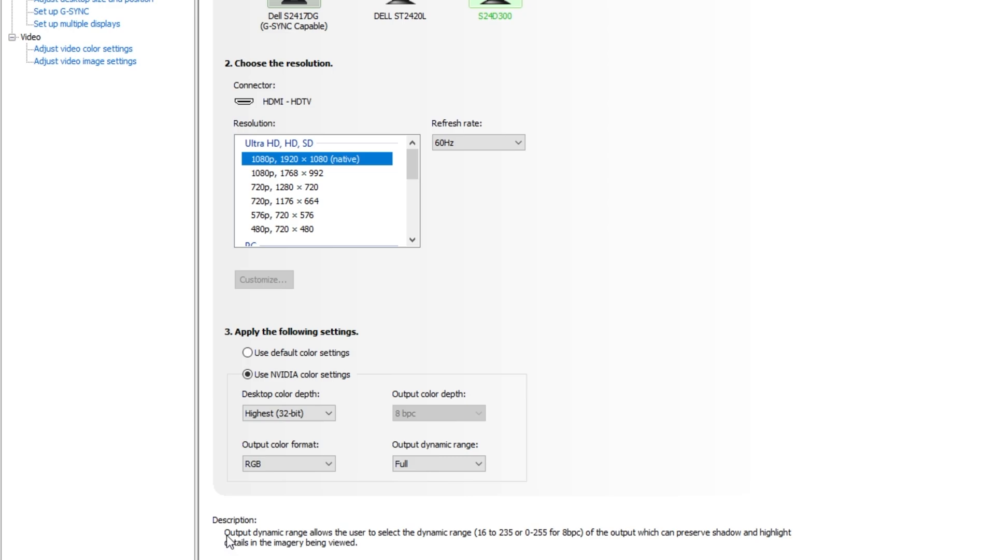
mouse_move(381, 538)
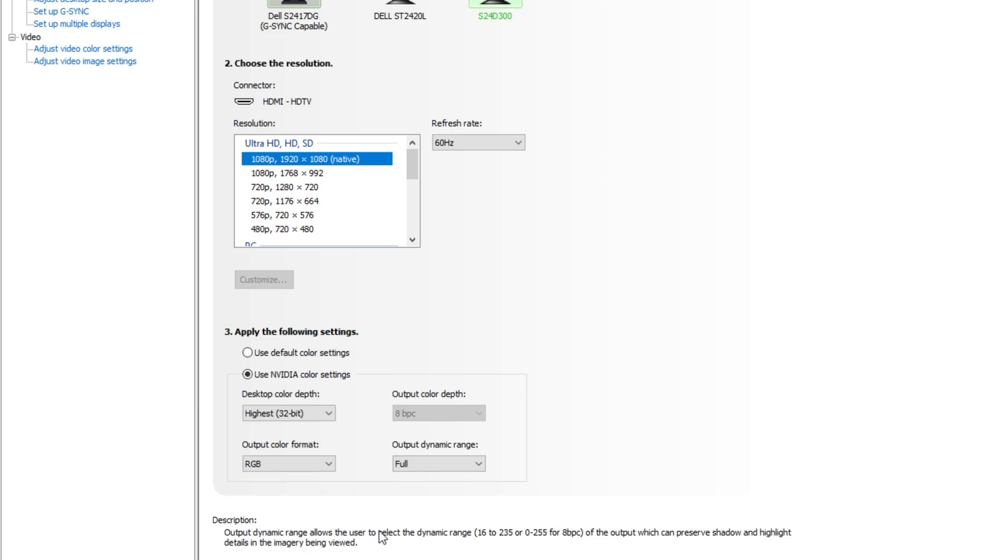
mouse_move(494, 540)
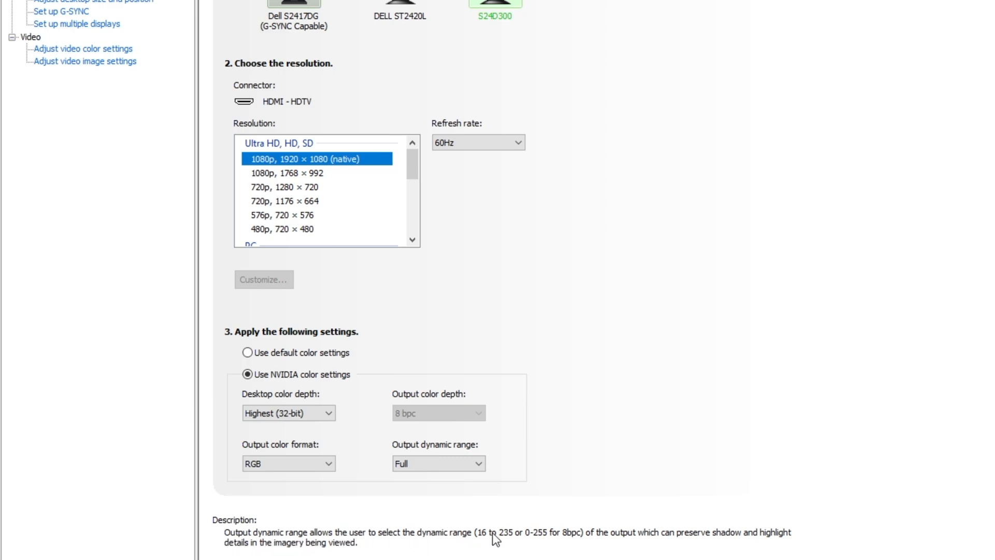
mouse_move(551, 541)
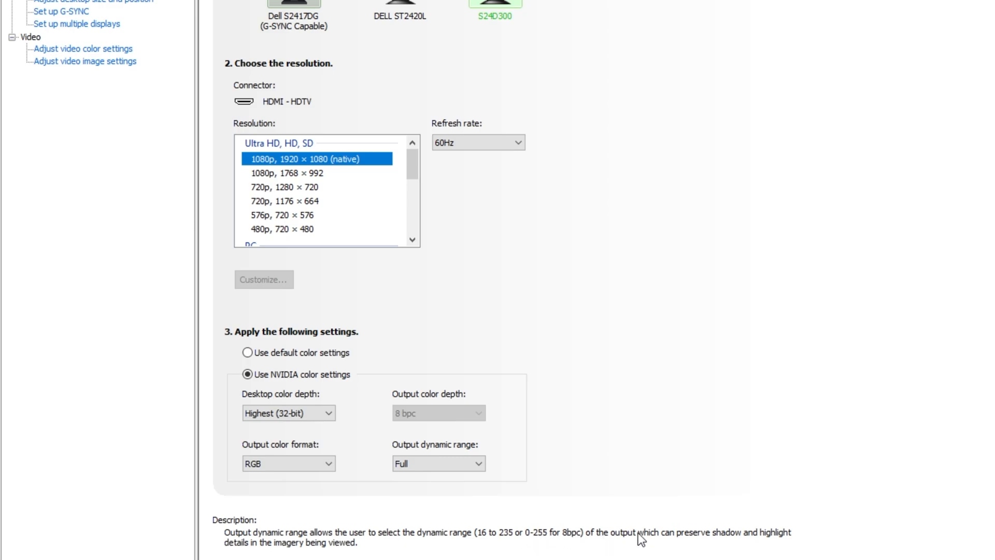
mouse_move(286, 553)
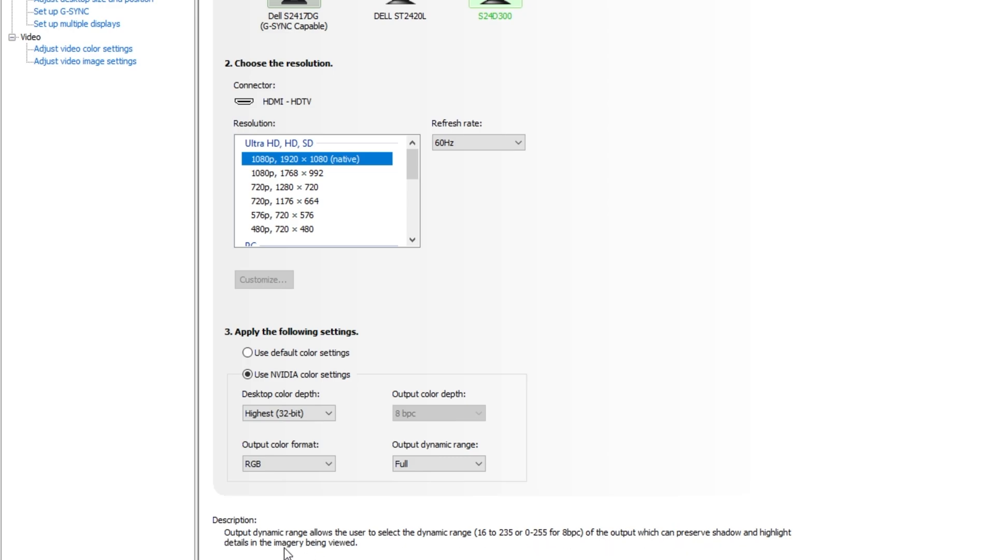
mouse_move(323, 549)
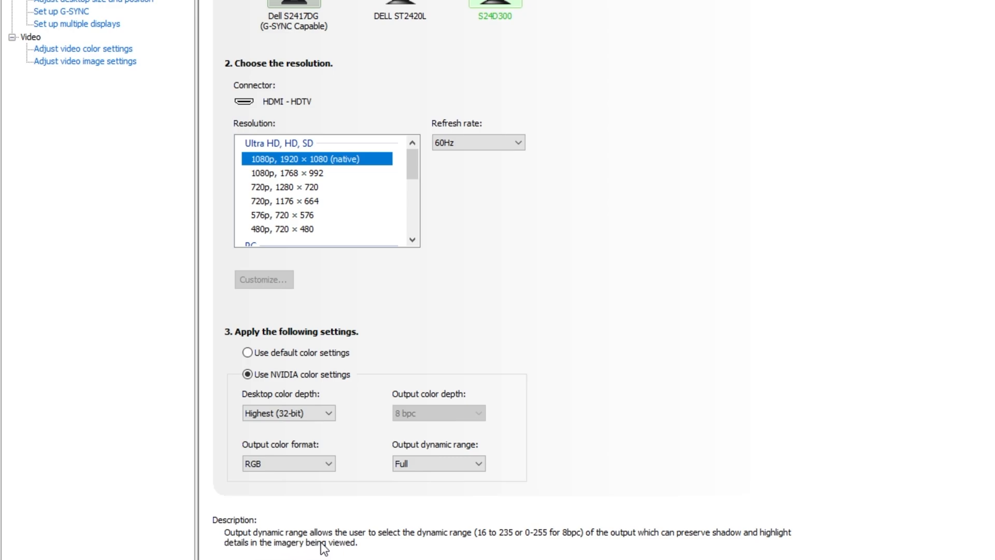
click(438, 463)
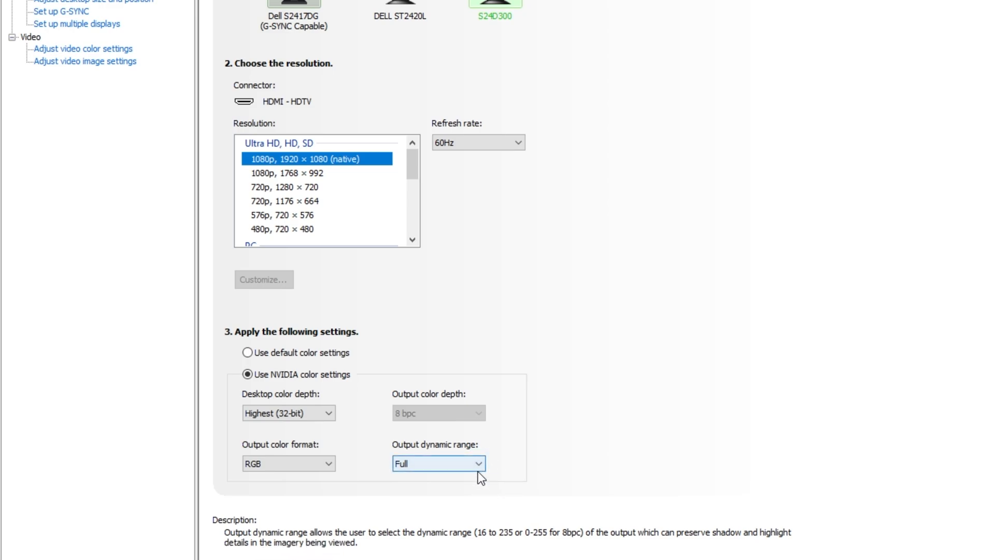
mouse_move(514, 406)
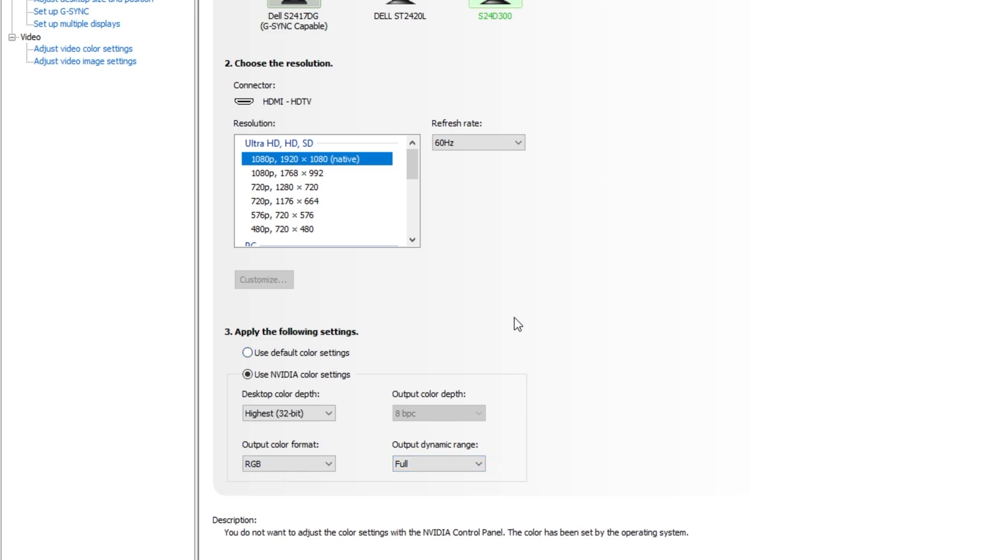
click(400, 4)
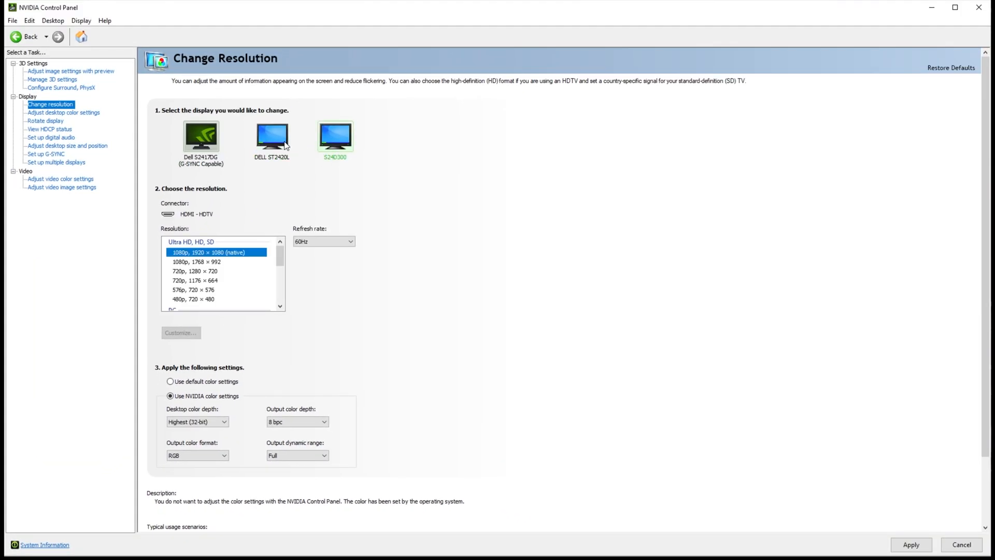
- Select the DELL ST2420L display to show its 1080p 60Hz full-range RGB settings
click(273, 135)
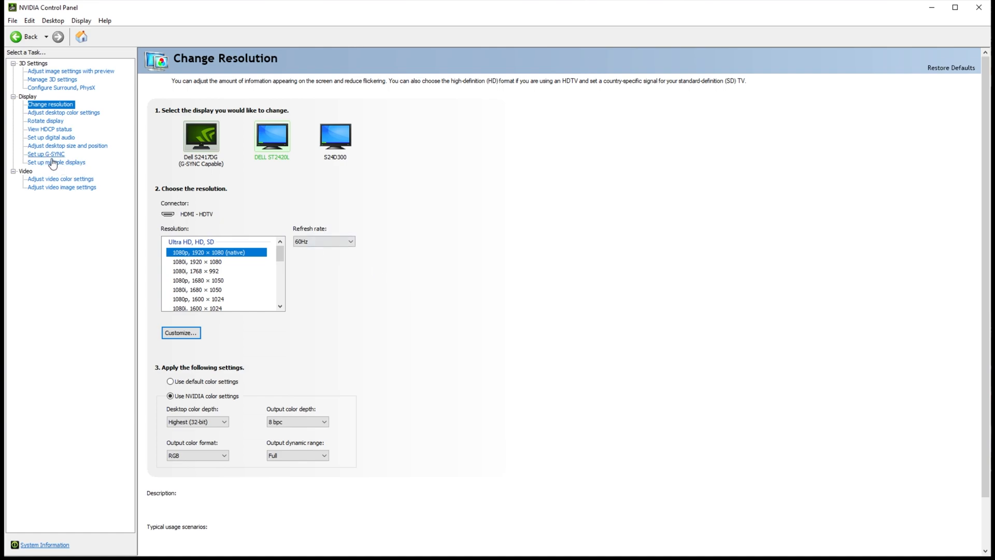
- Enable G-SYNC for windowed and full screen mode, then go to Adjust desktop size and position
click(46, 153)
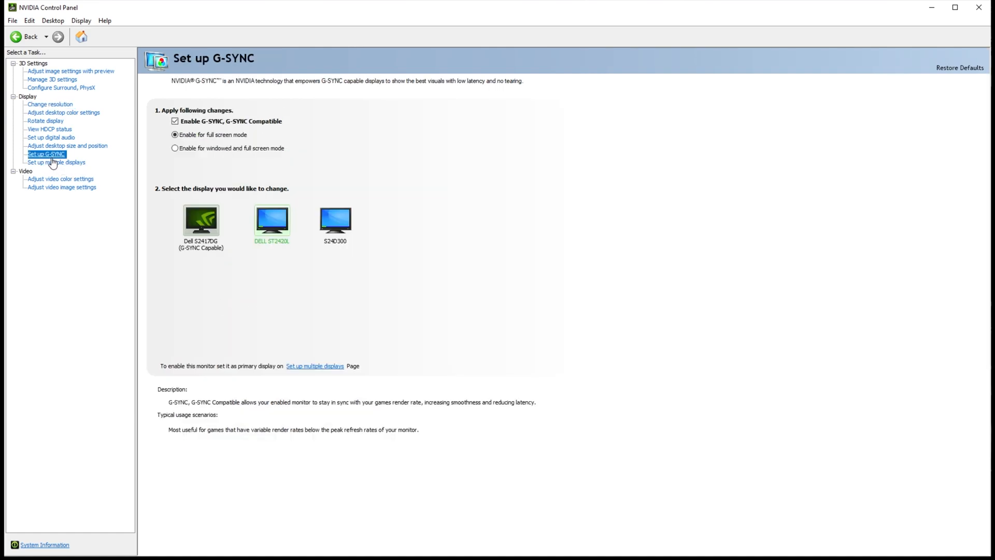
mouse_move(117, 185)
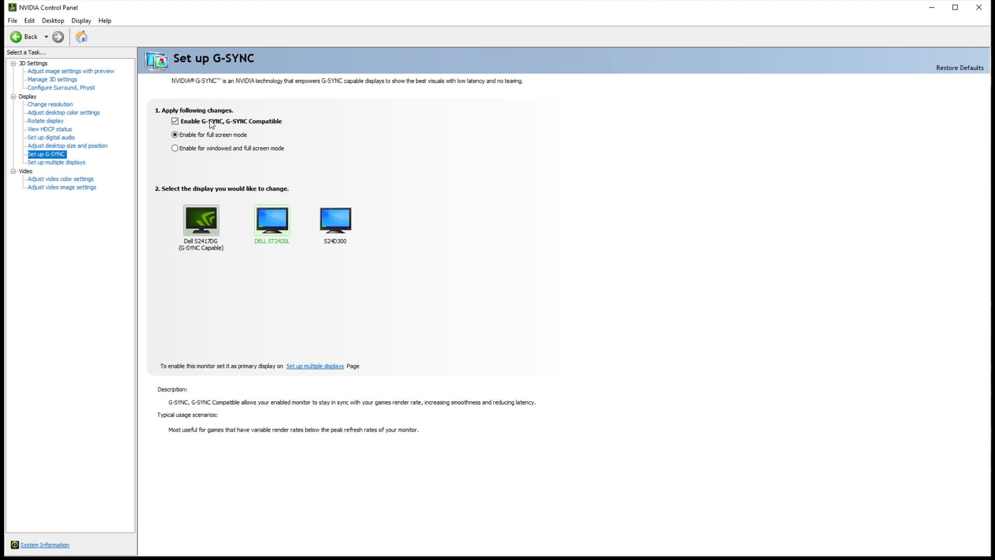
click(174, 148)
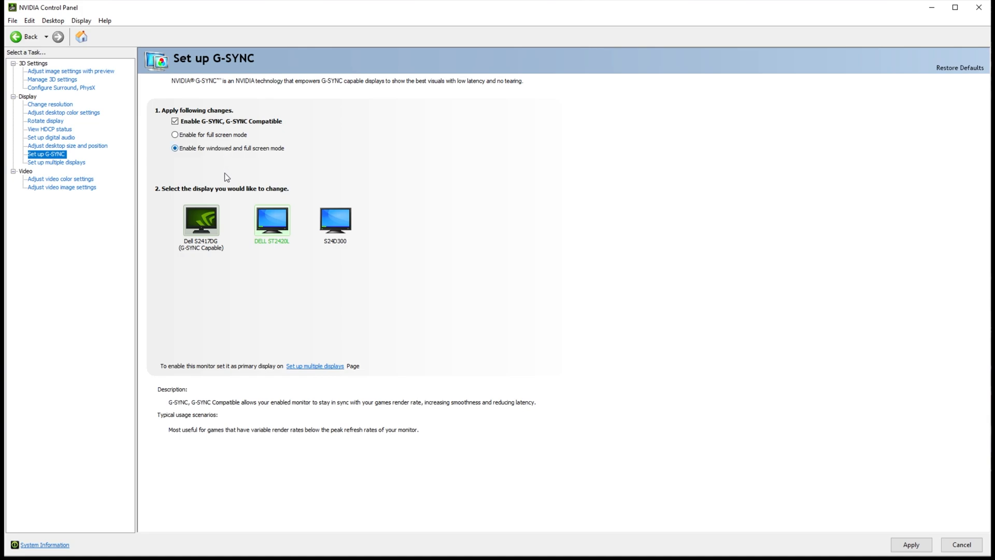
click(66, 145)
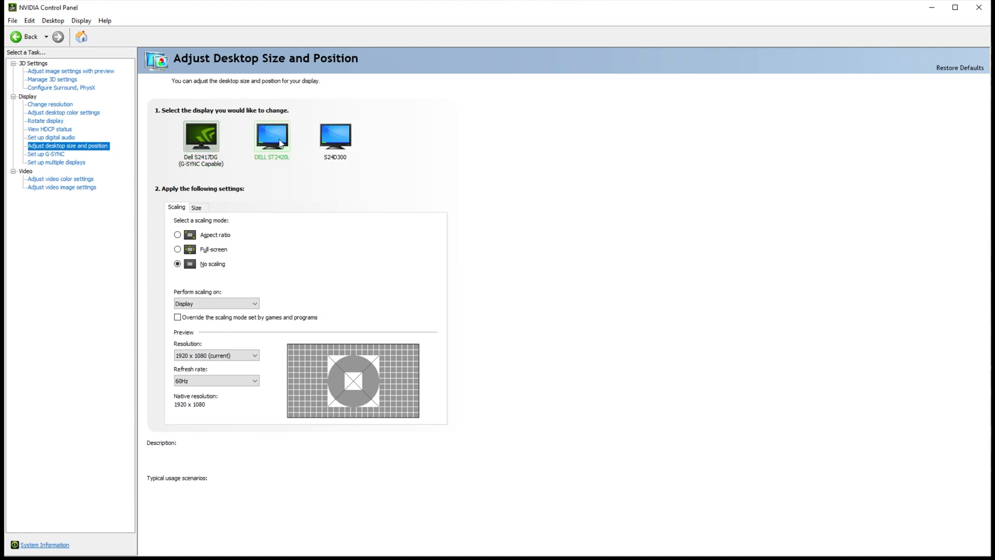
- Keep No scaling performed on the display for both the Dell S2417DG and DELL ST2420L, then go to desktop color settings
click(200, 136)
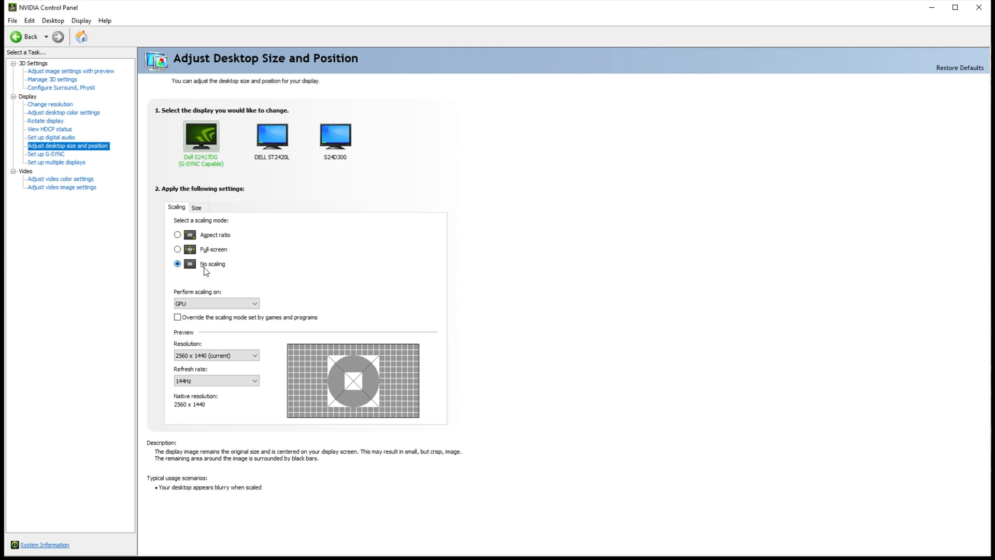
click(177, 234)
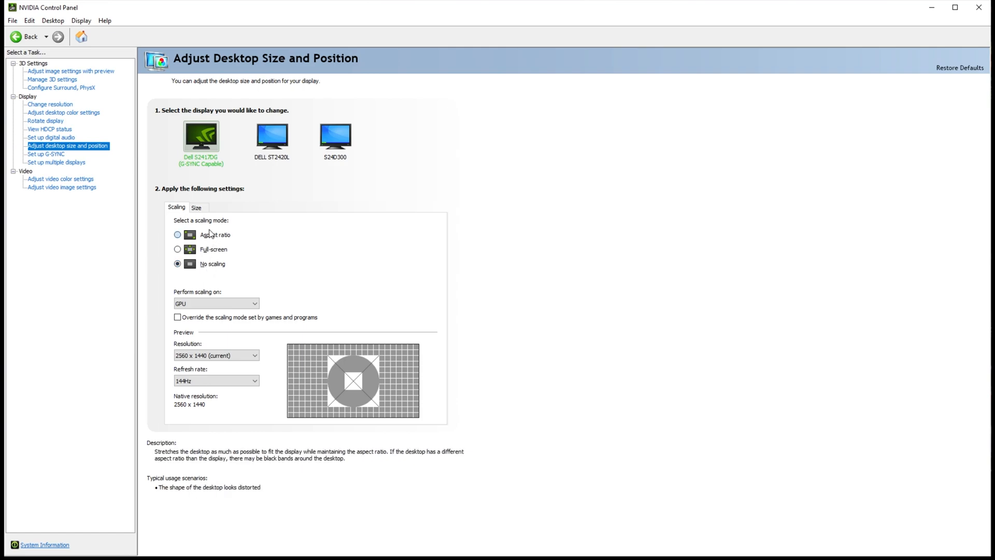
mouse_move(180, 297)
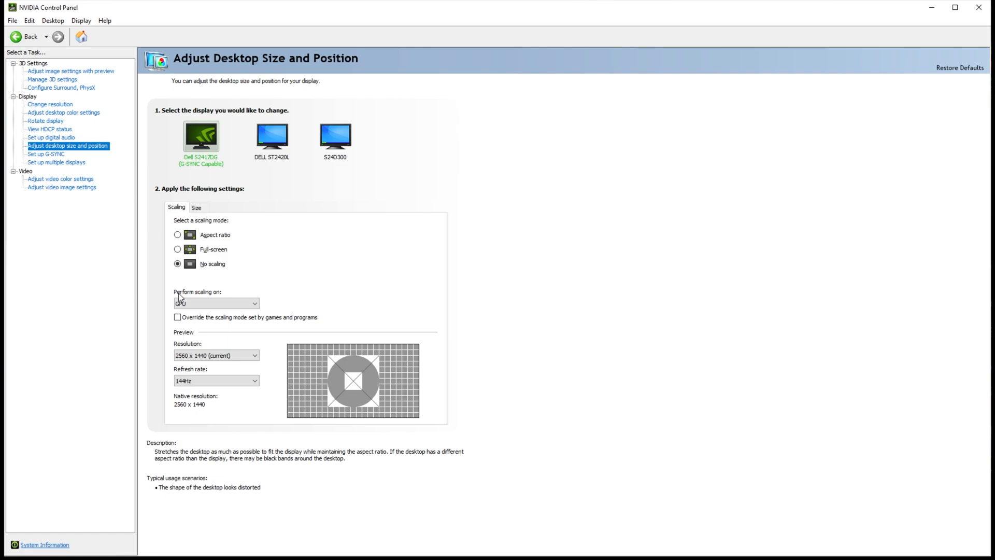
click(216, 303)
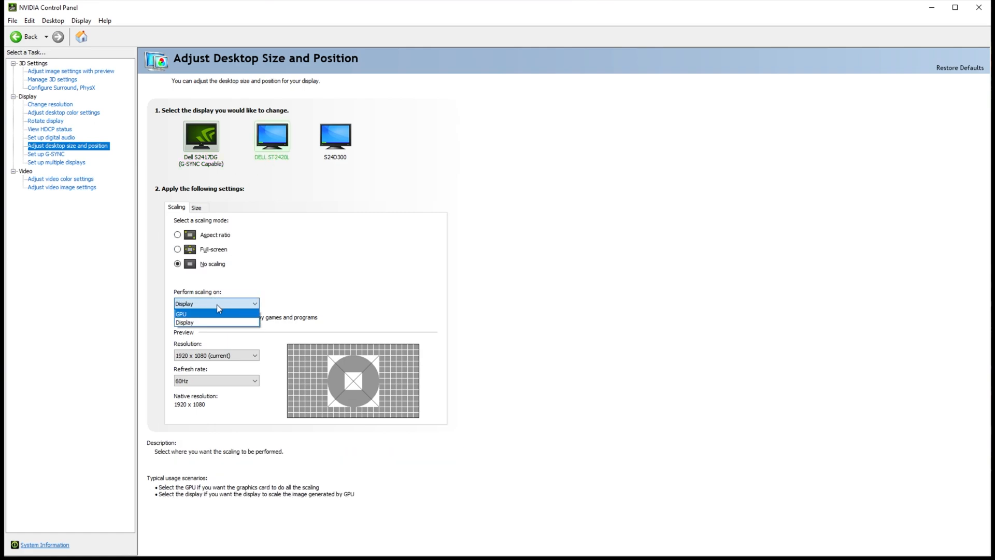
click(184, 322)
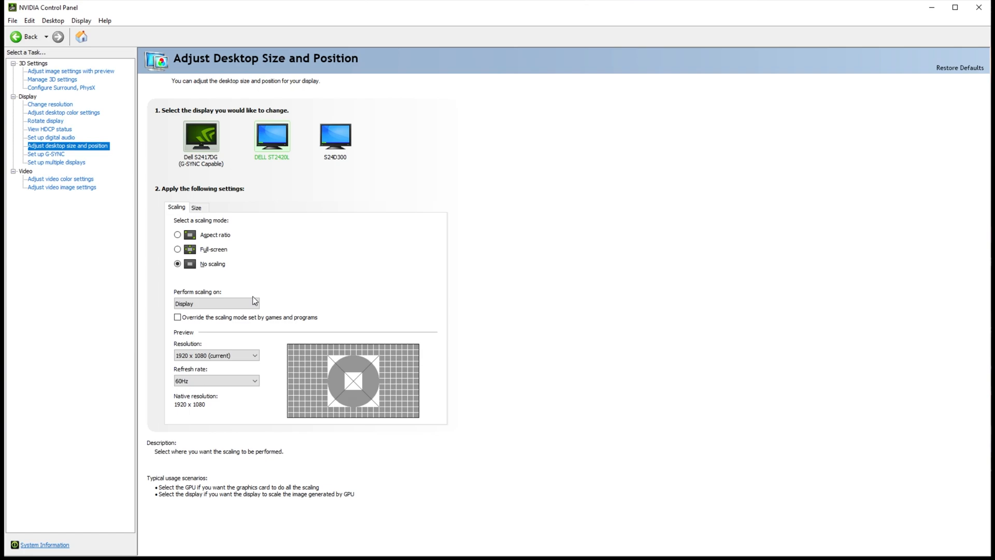
mouse_move(210, 287)
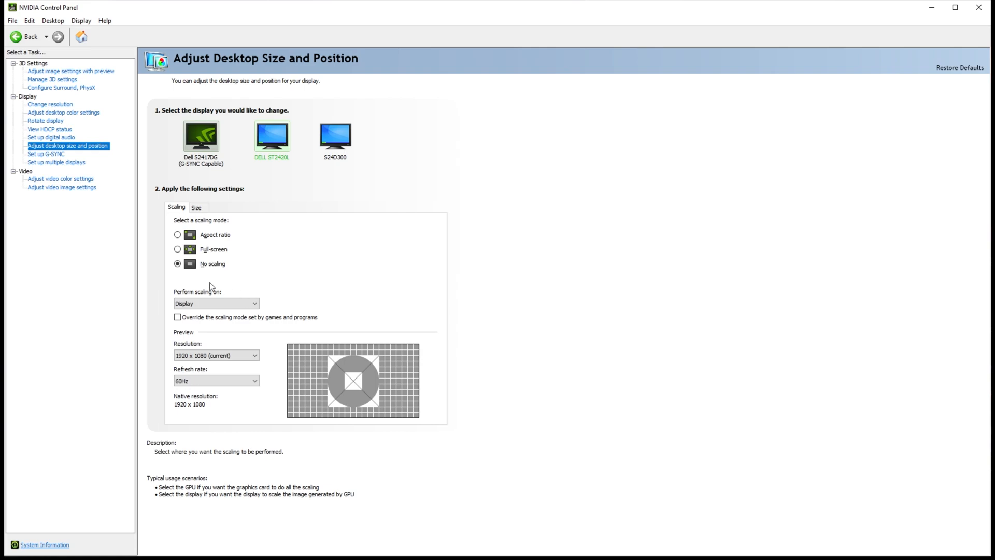
click(63, 112)
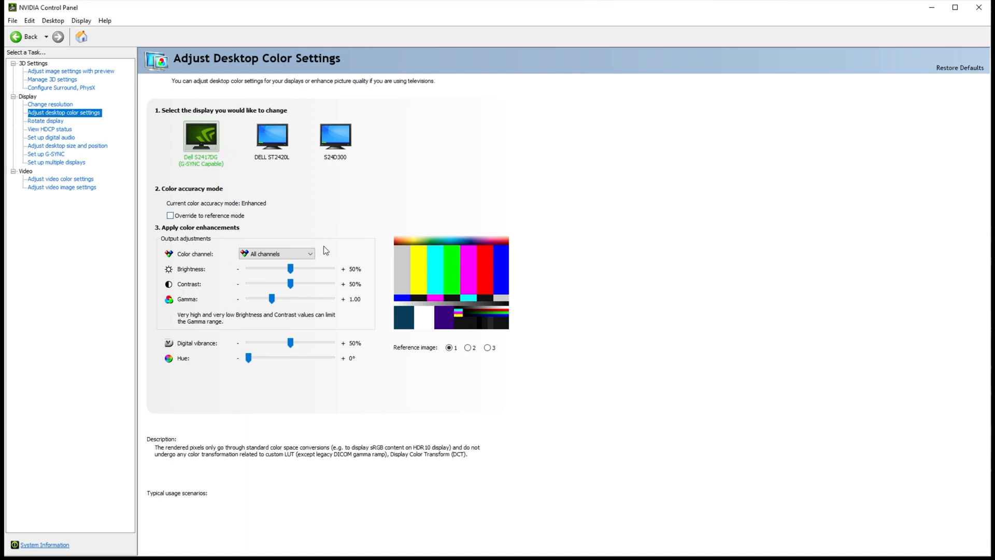
mouse_move(290, 284)
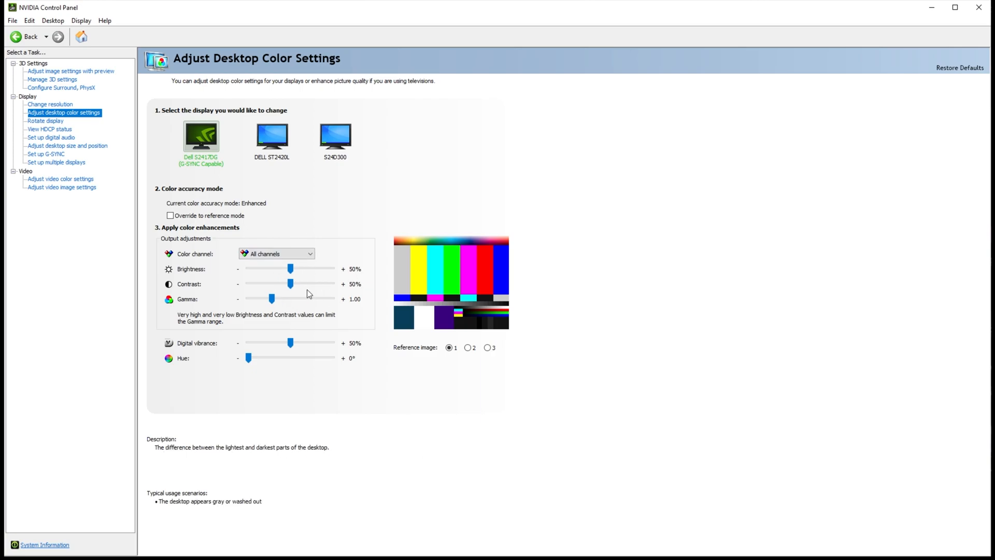
click(469, 347)
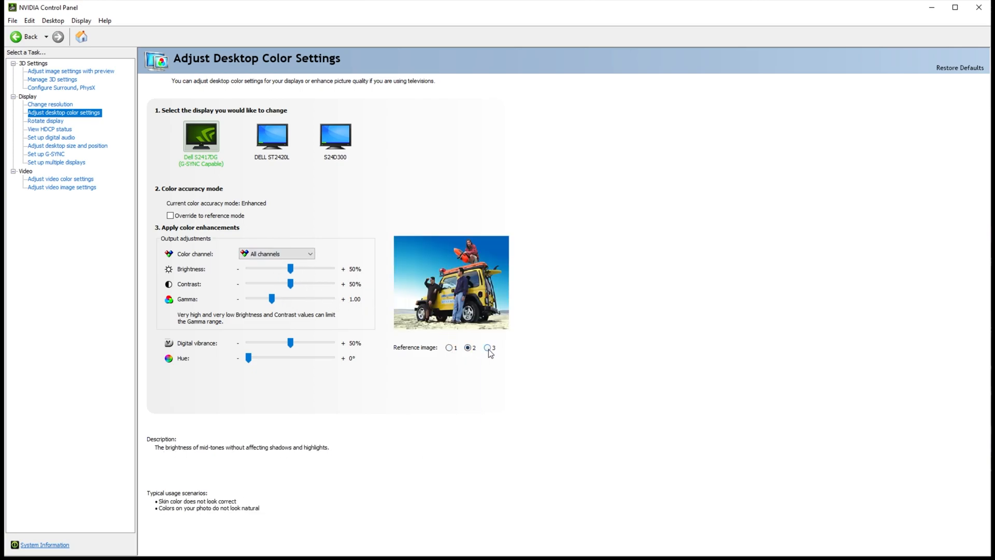
click(335, 135)
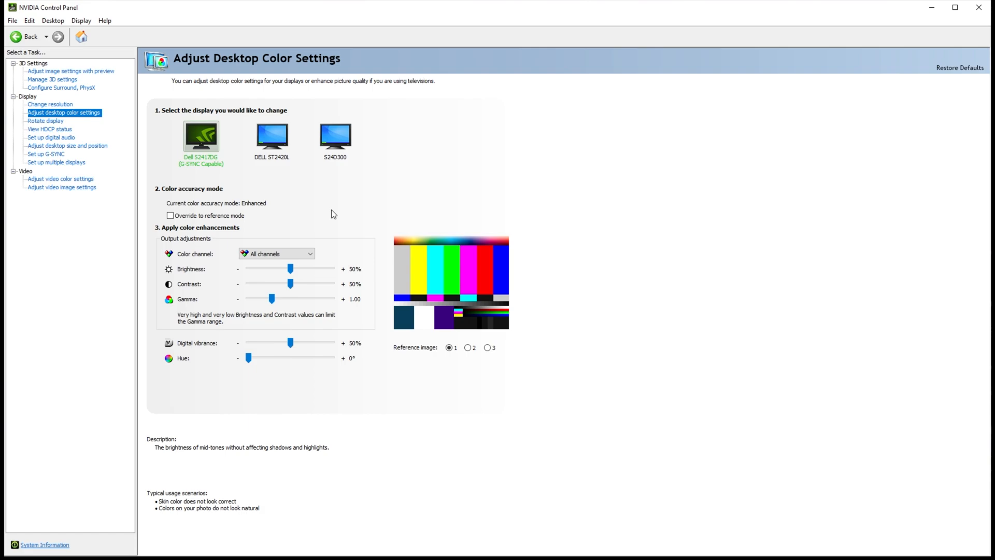
mouse_move(337, 214)
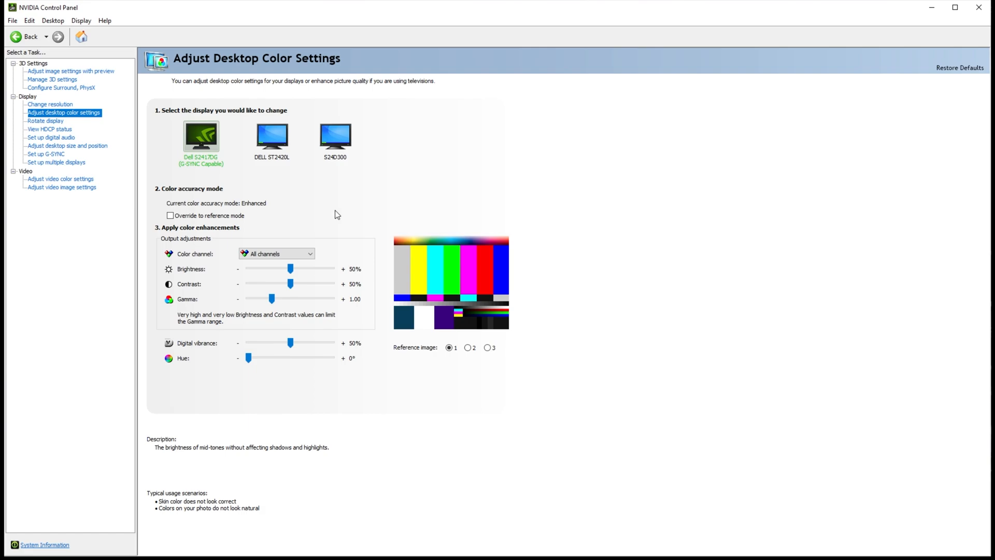
mouse_move(408, 83)
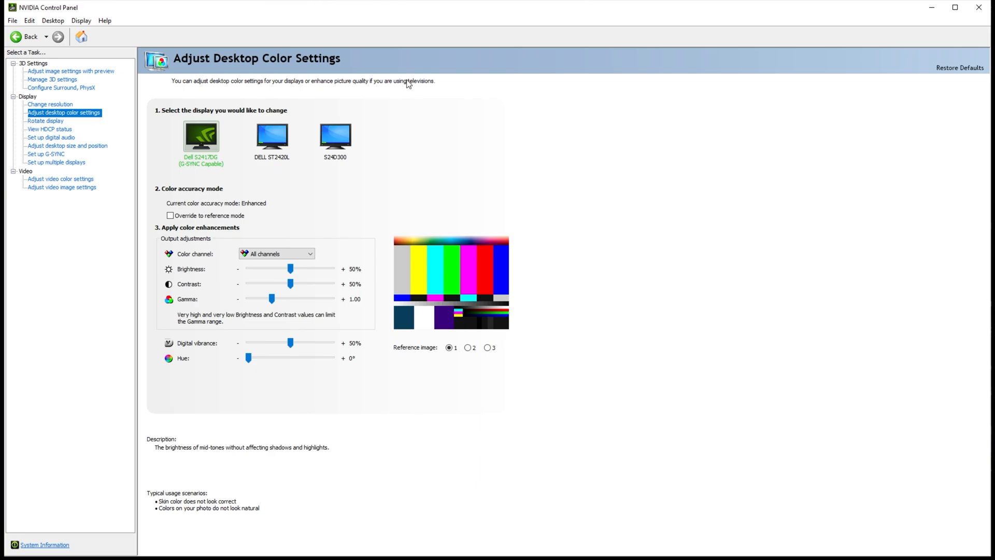
click(271, 135)
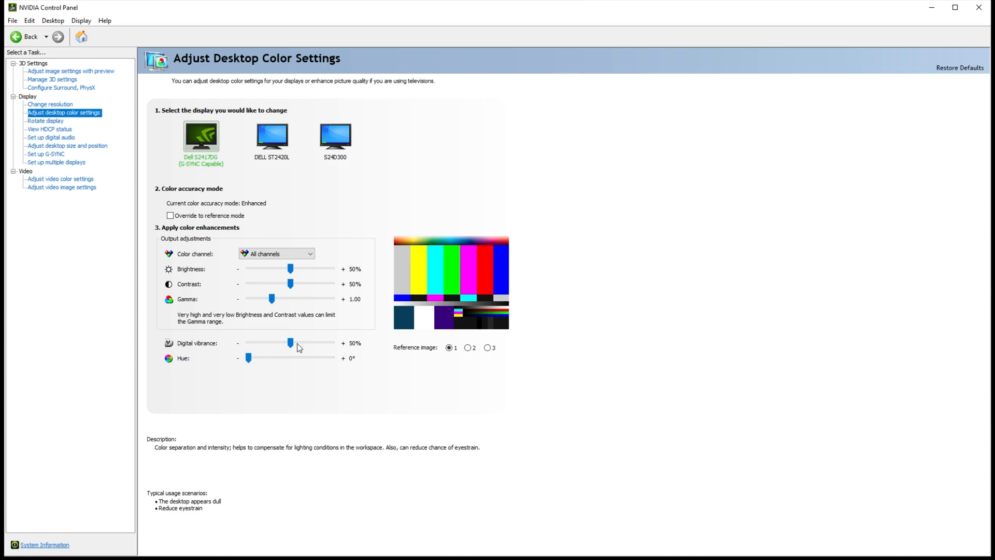
drag(291, 343, 299, 343)
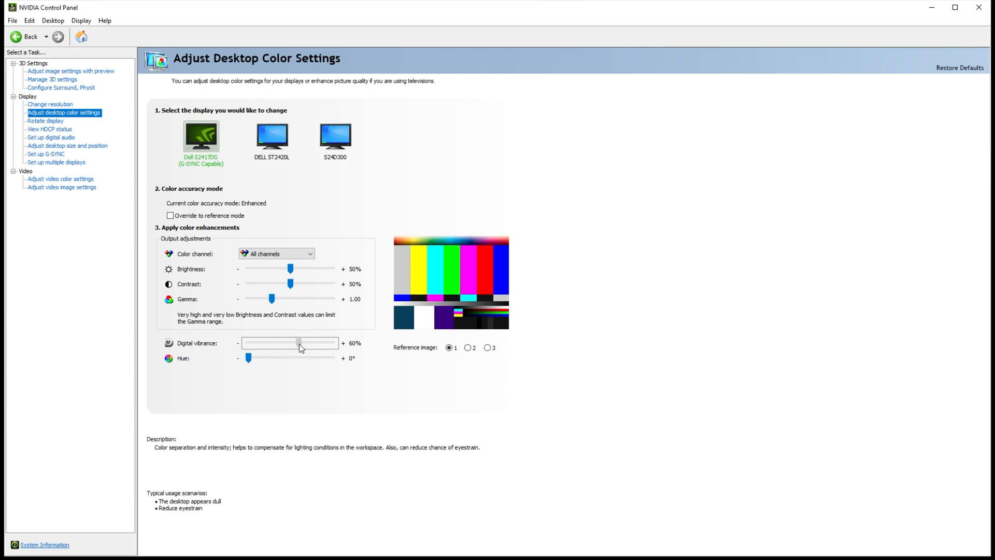
drag(299, 343, 290, 343)
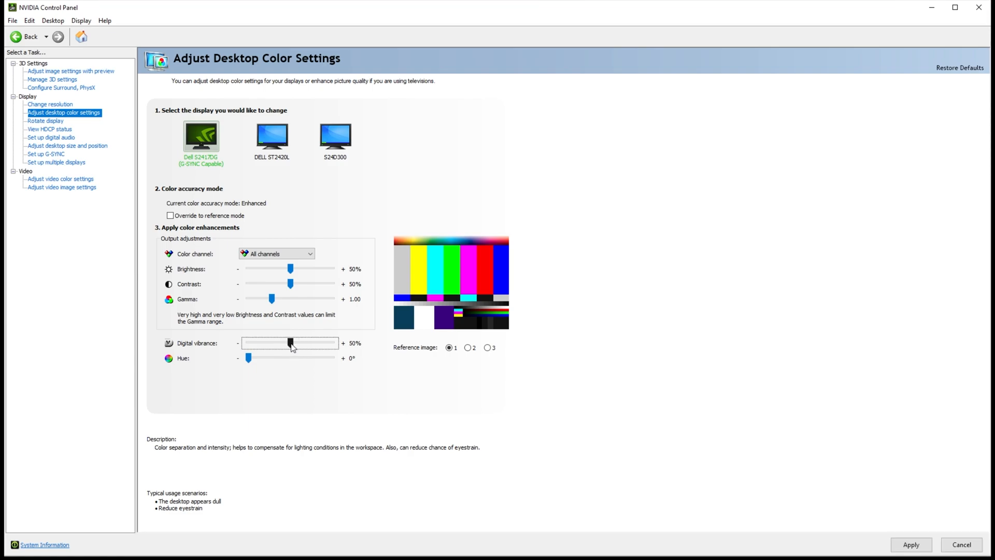